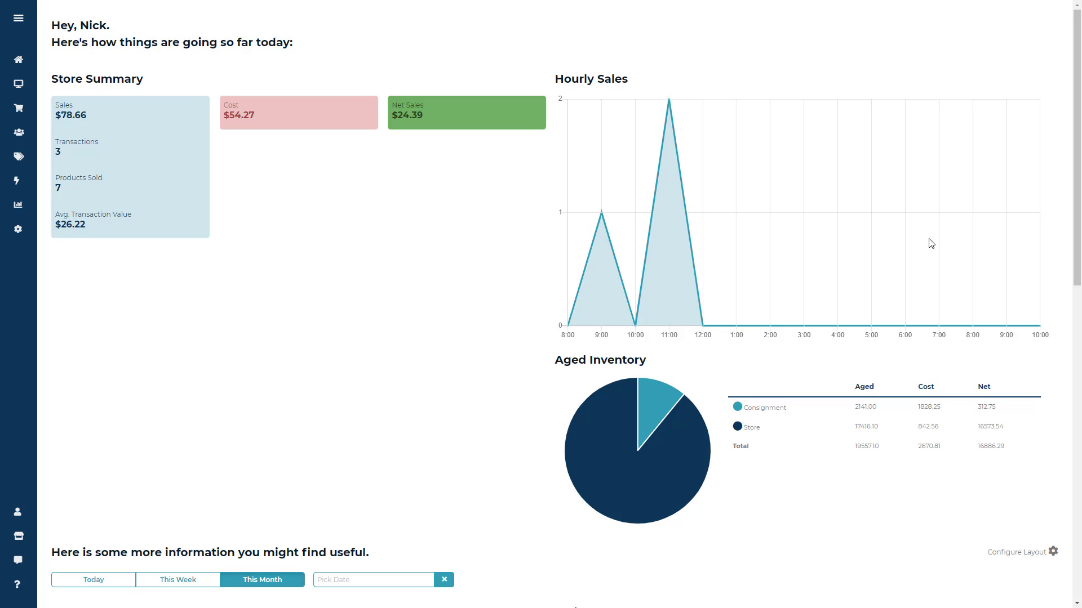
mouse_move(478, 119)
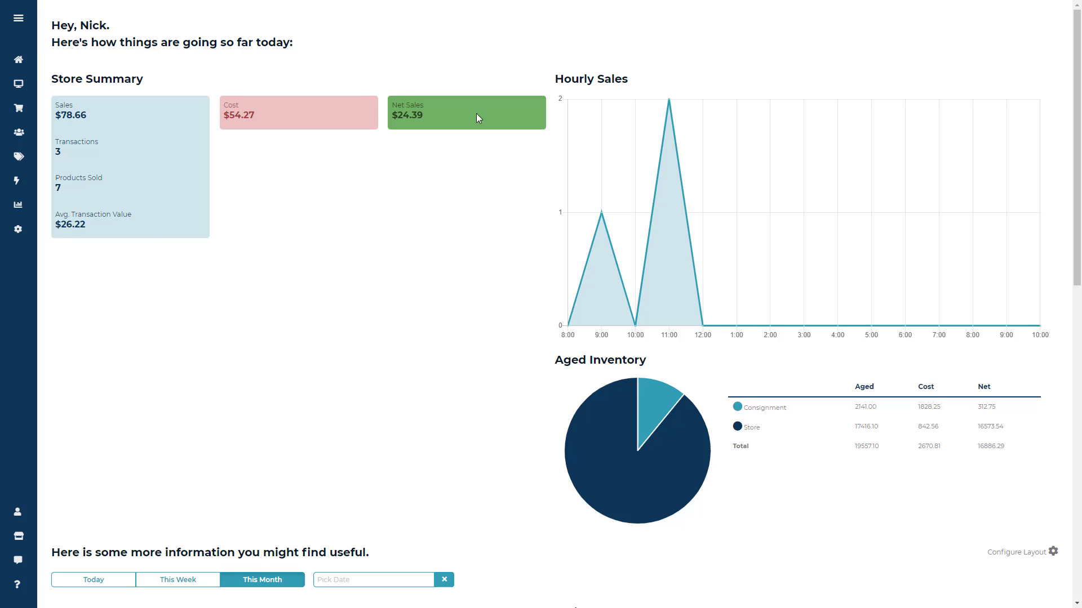
mouse_move(19, 60)
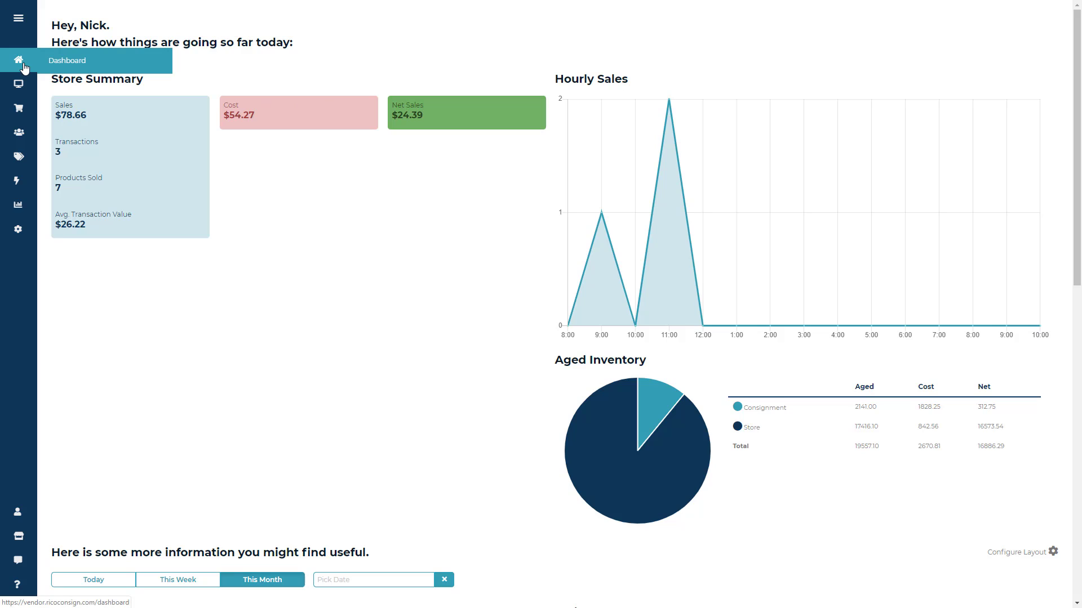
mouse_move(48, 69)
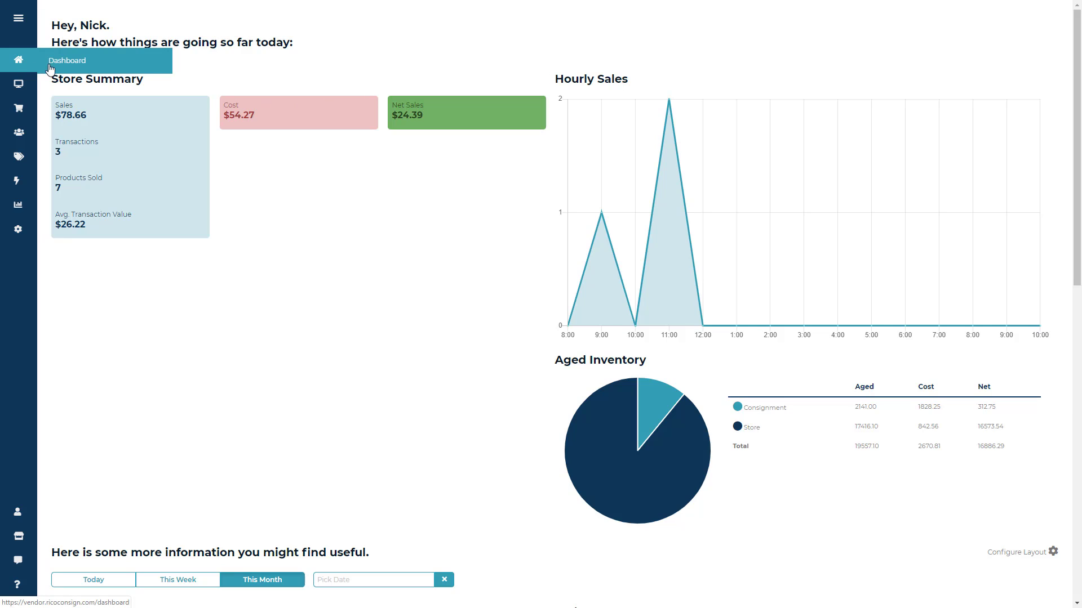
mouse_move(198, 69)
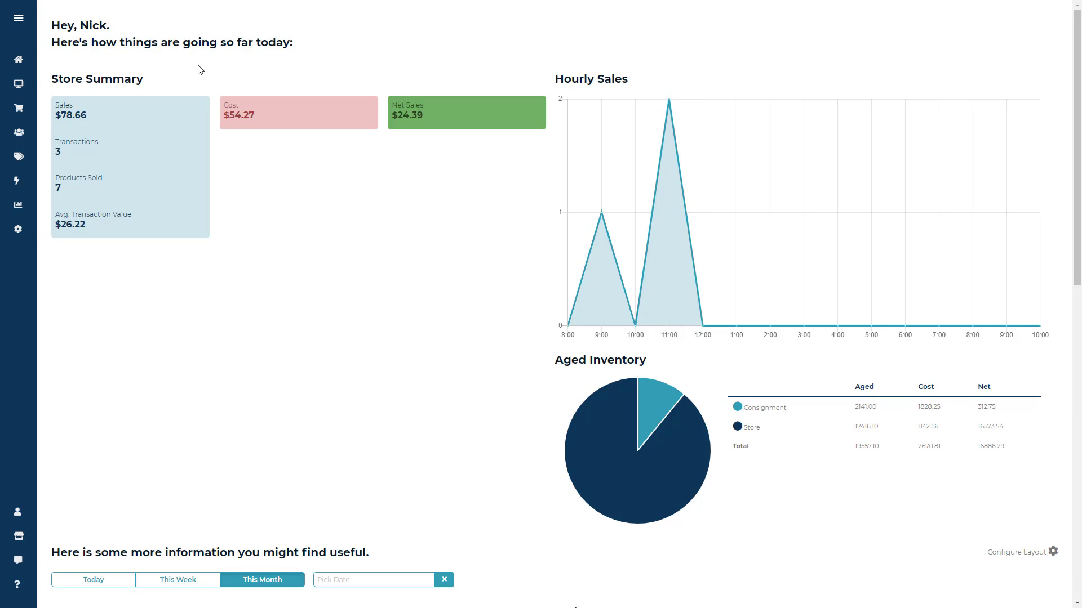
Browse the vendor dashboard from the header area down through its modules
double_click(110, 79)
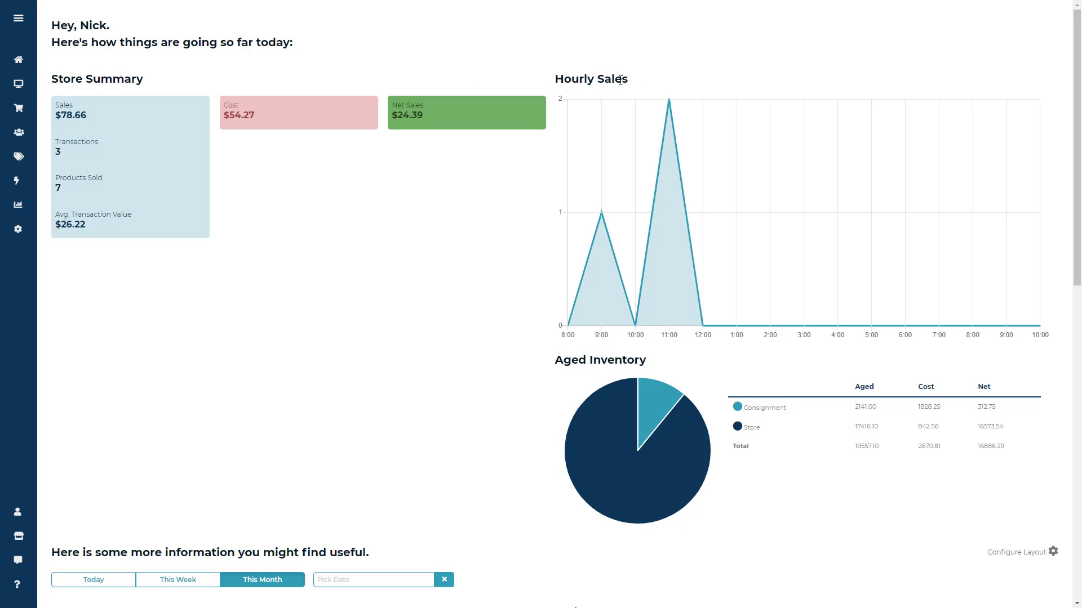
mouse_move(509, 84)
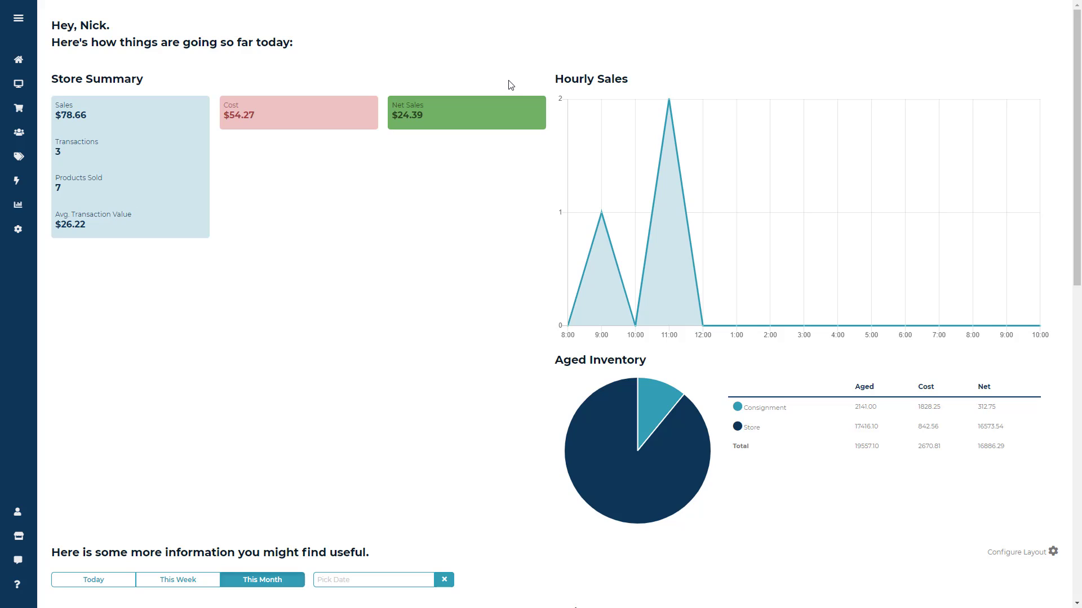
mouse_move(523, 165)
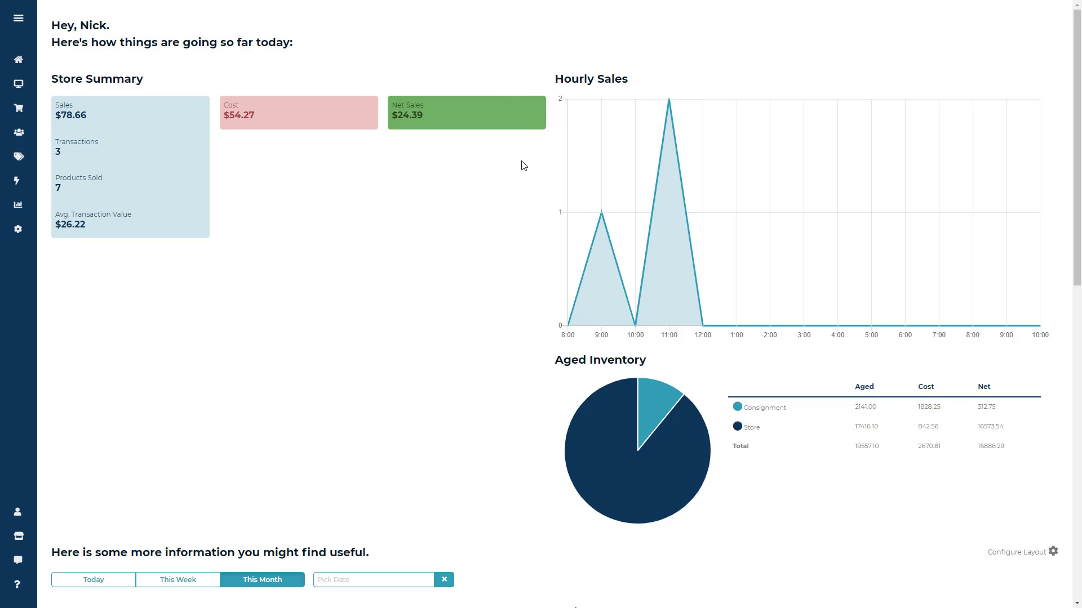
mouse_move(526, 165)
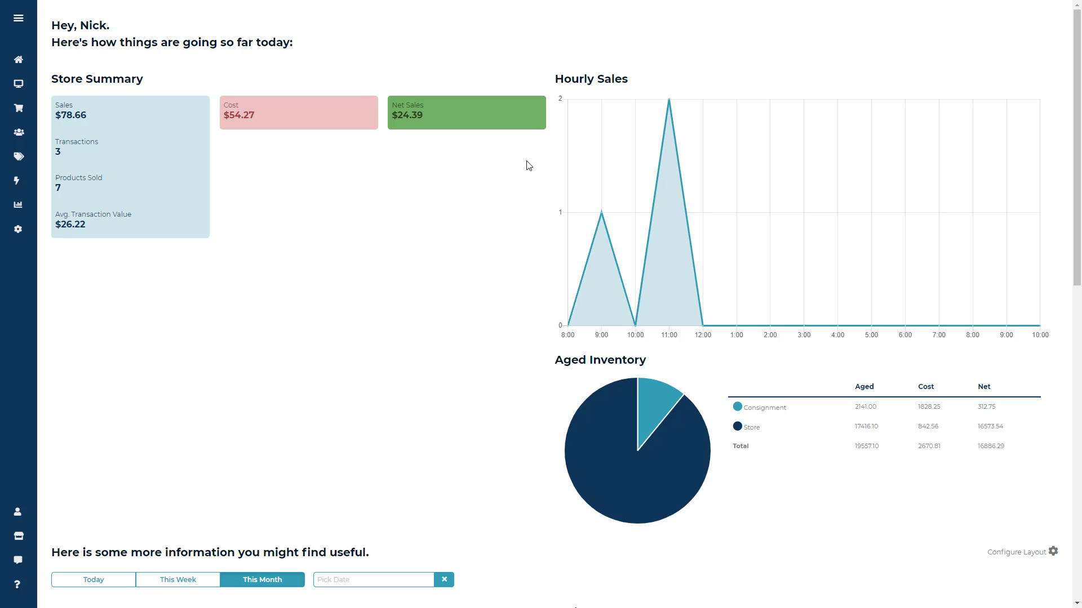
mouse_move(150, 91)
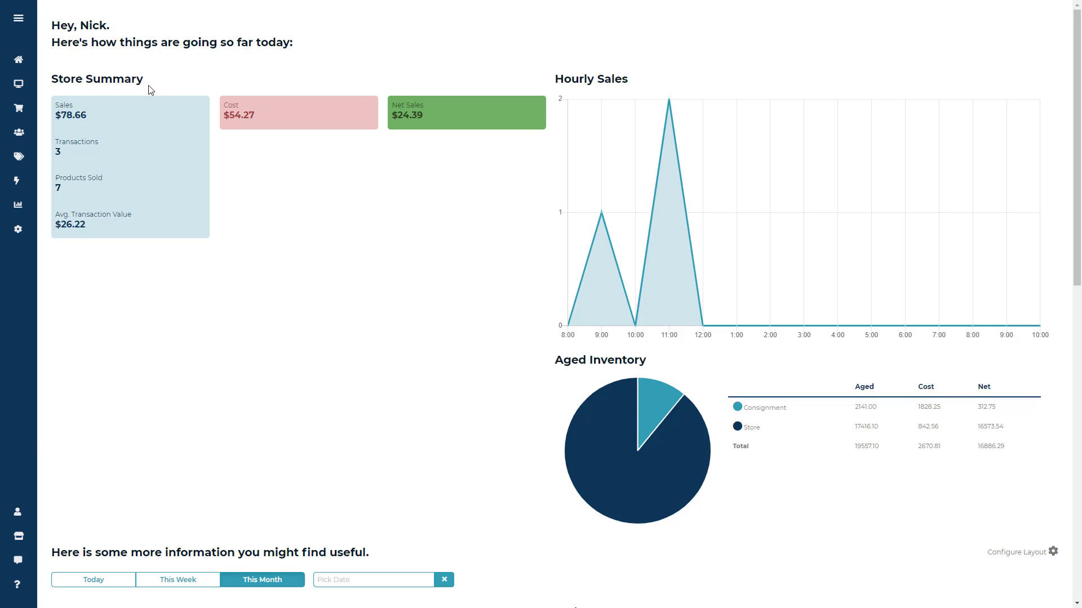
mouse_move(111, 112)
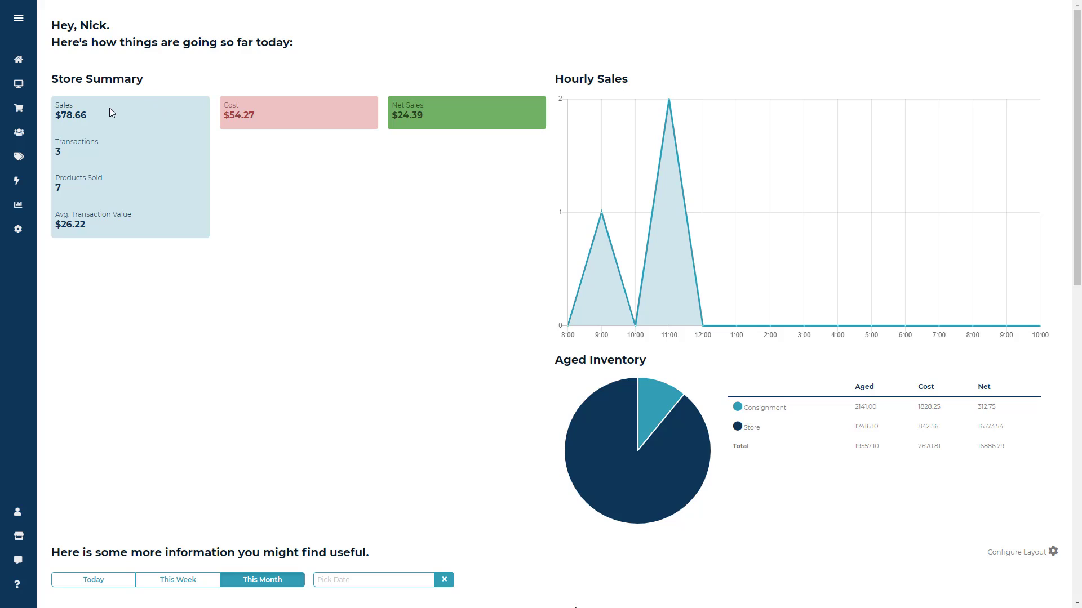
mouse_move(99, 115)
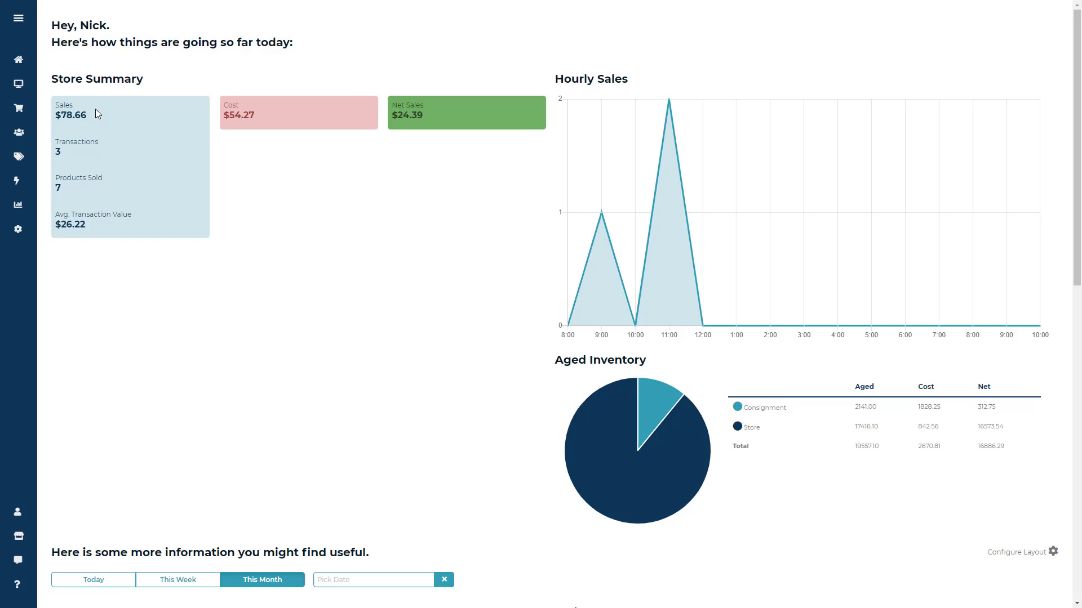
mouse_move(118, 146)
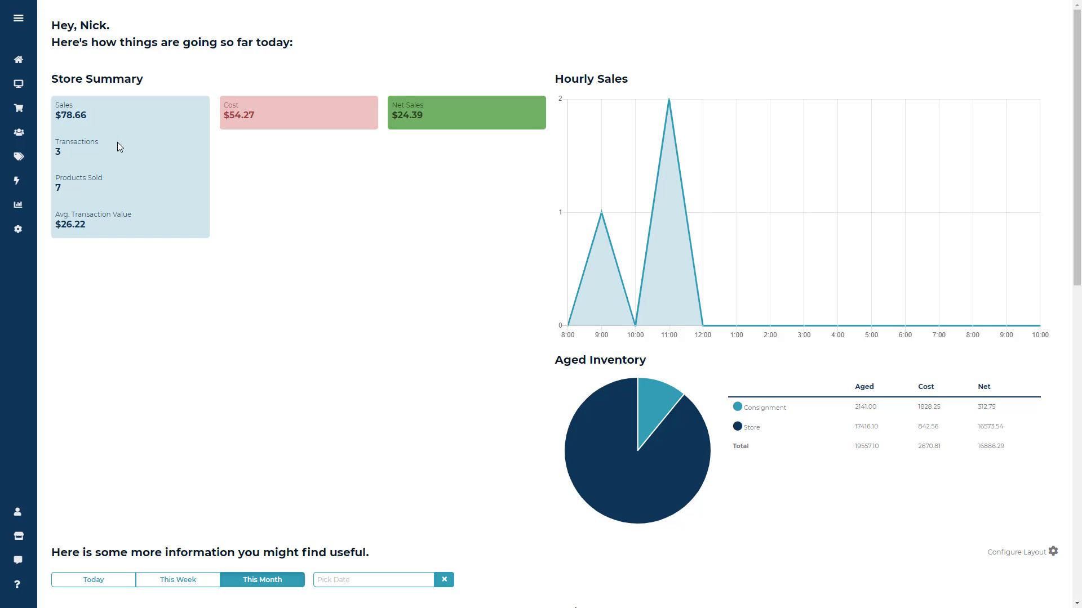
mouse_move(142, 221)
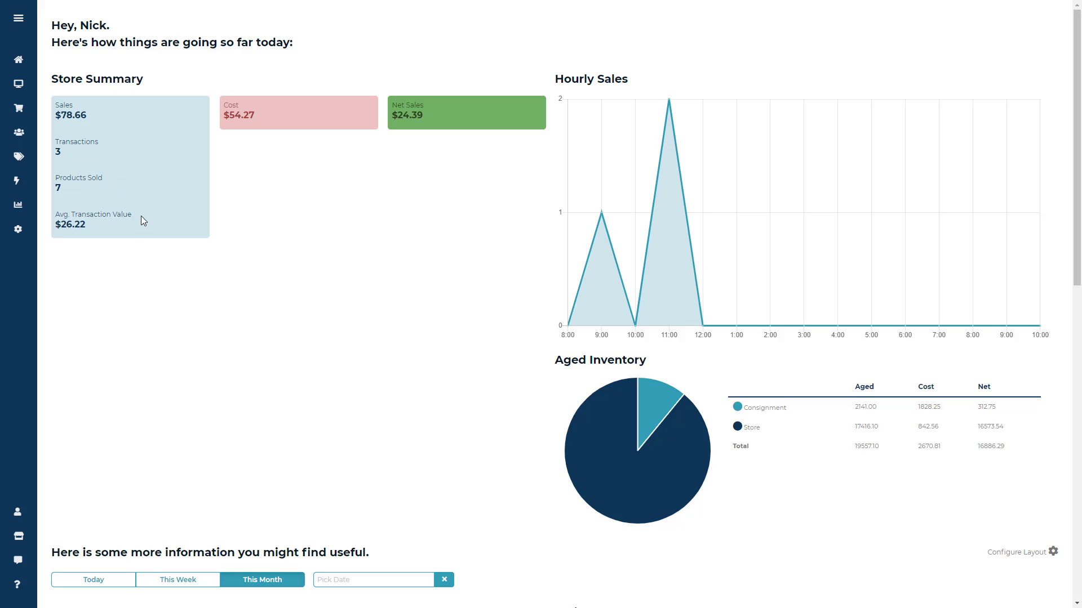
mouse_move(147, 211)
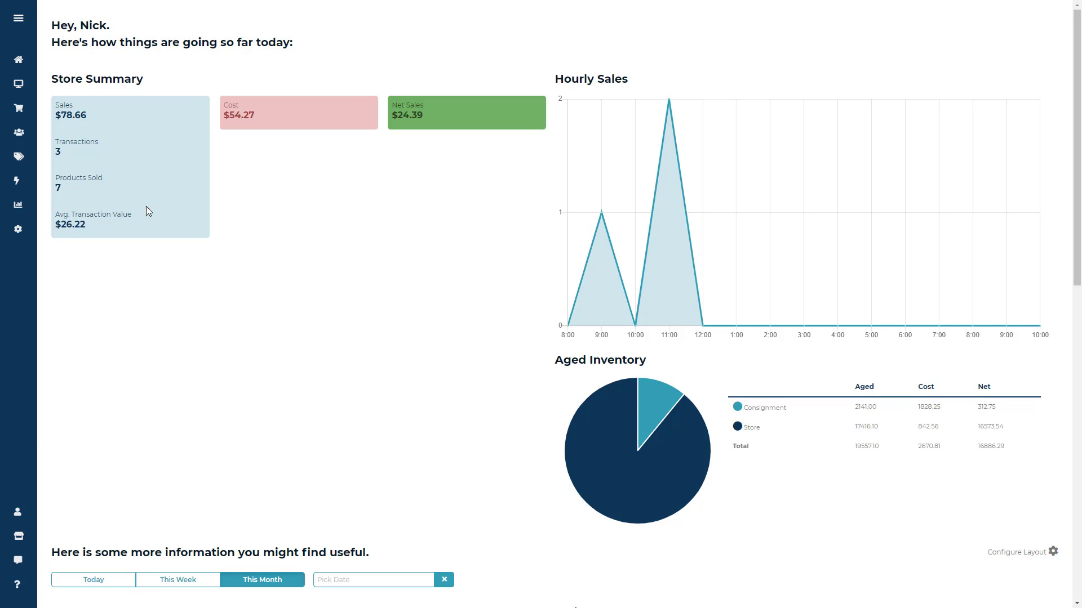
mouse_move(290, 125)
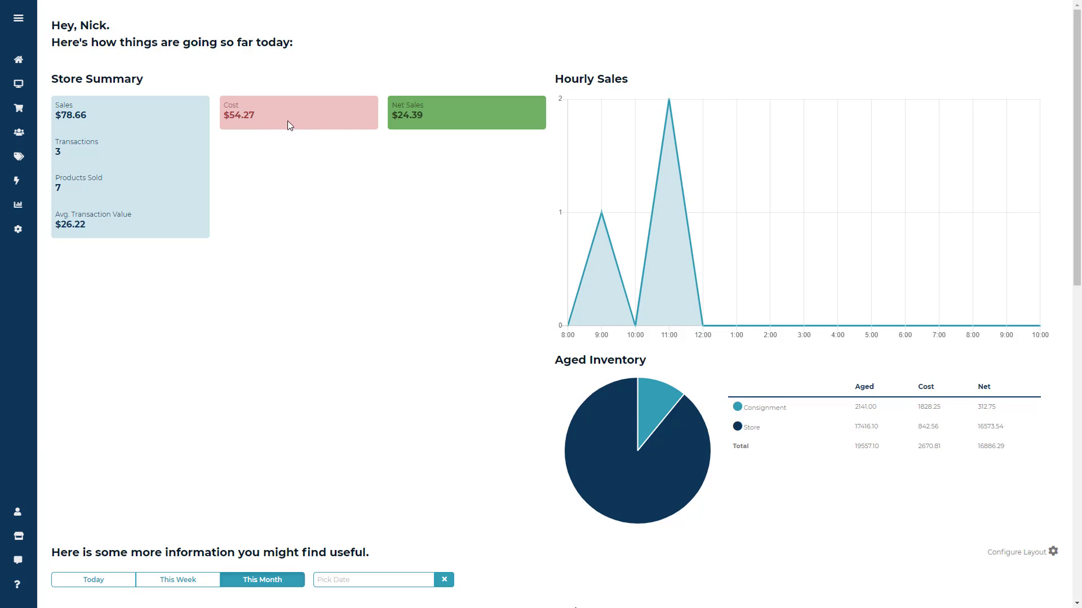
mouse_move(404, 134)
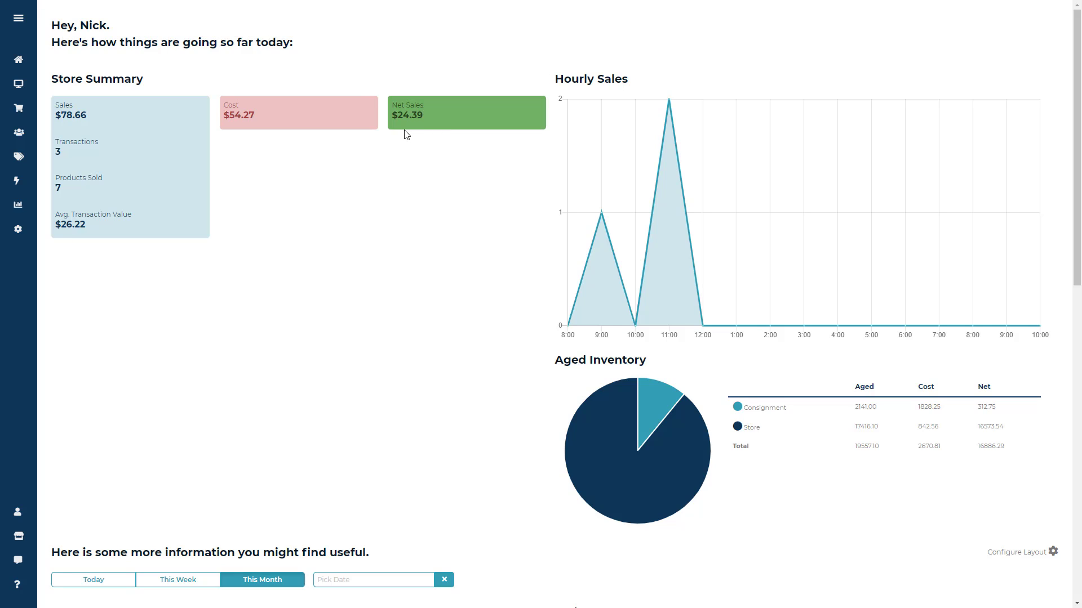
mouse_move(403, 141)
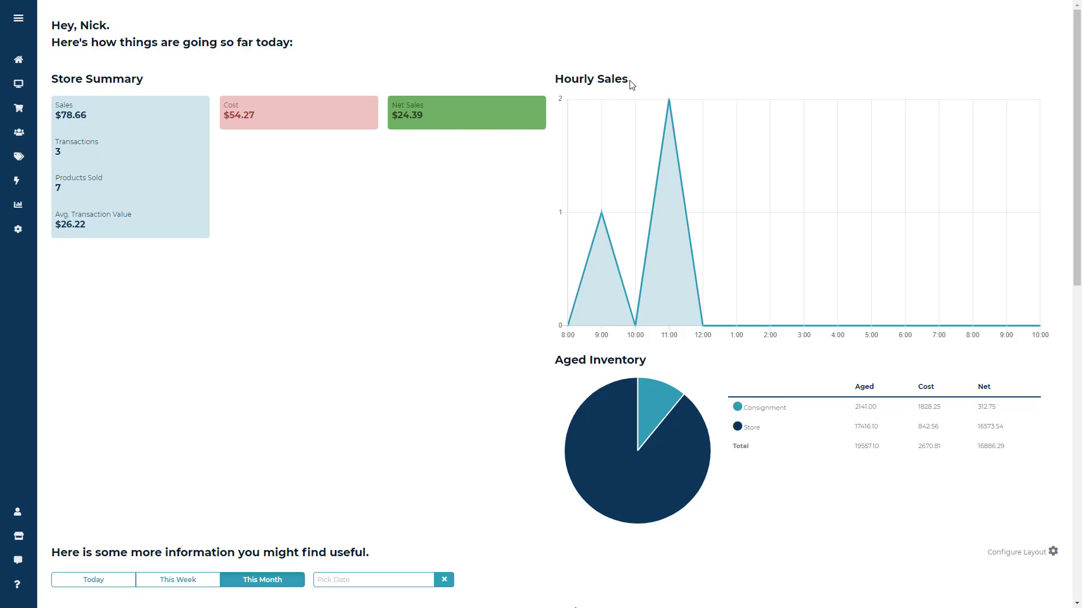
mouse_move(583, 96)
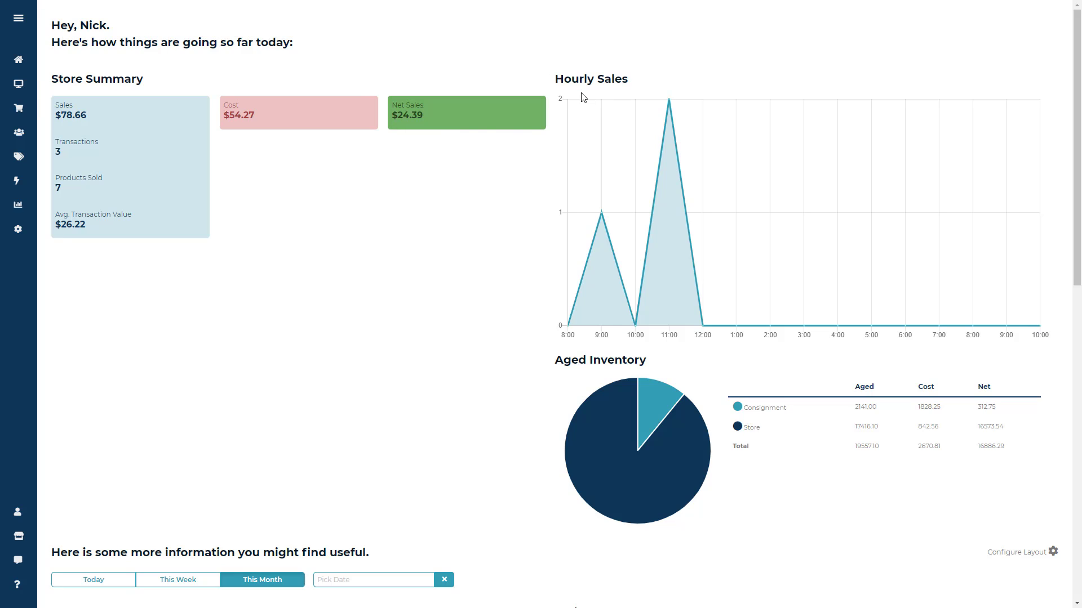
mouse_move(610, 189)
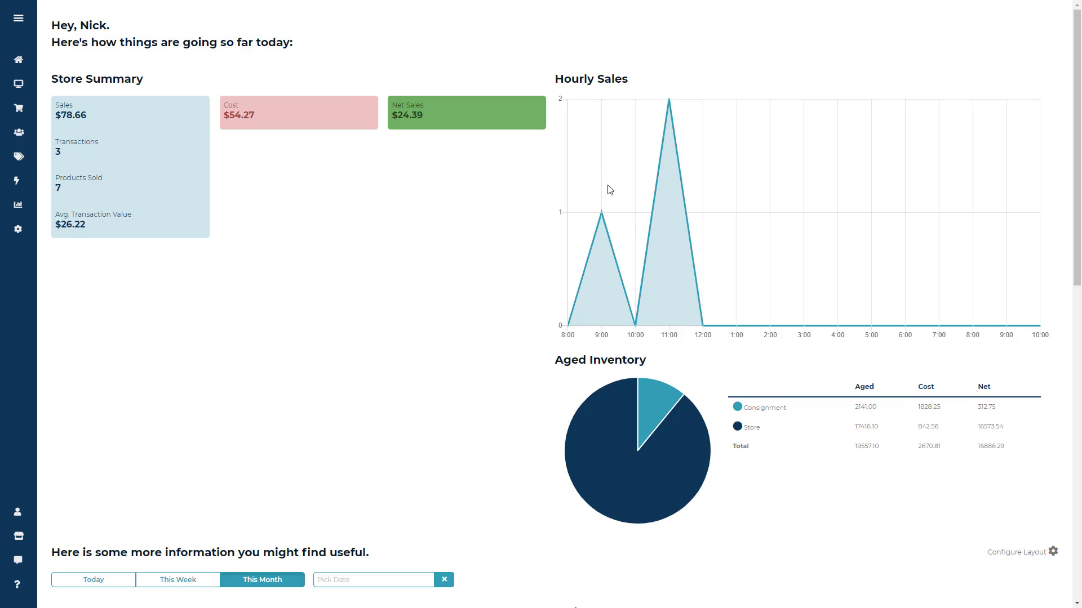
mouse_move(668, 102)
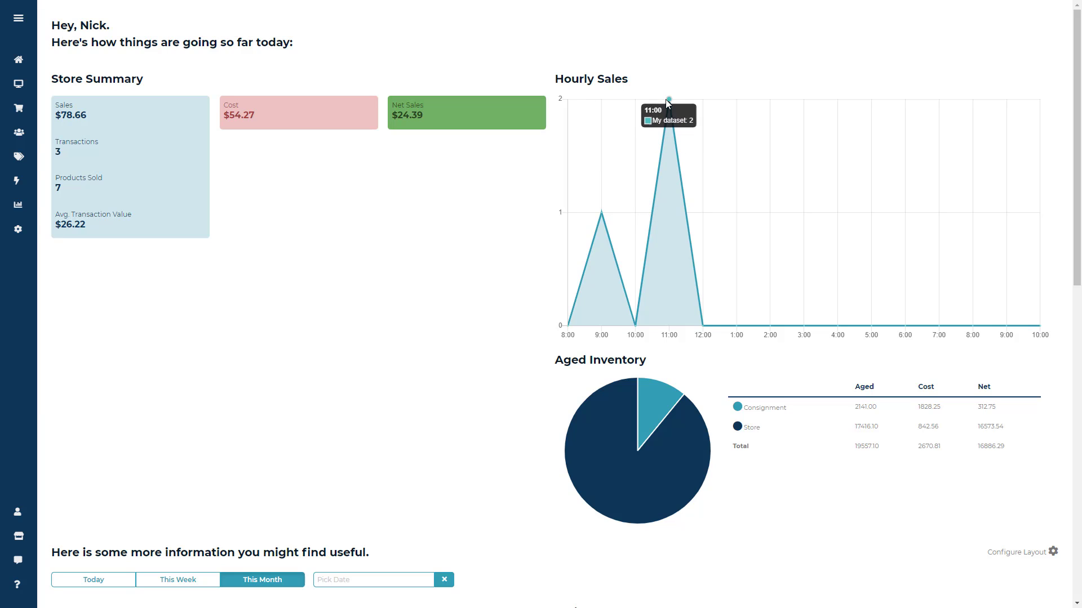
mouse_move(720, 90)
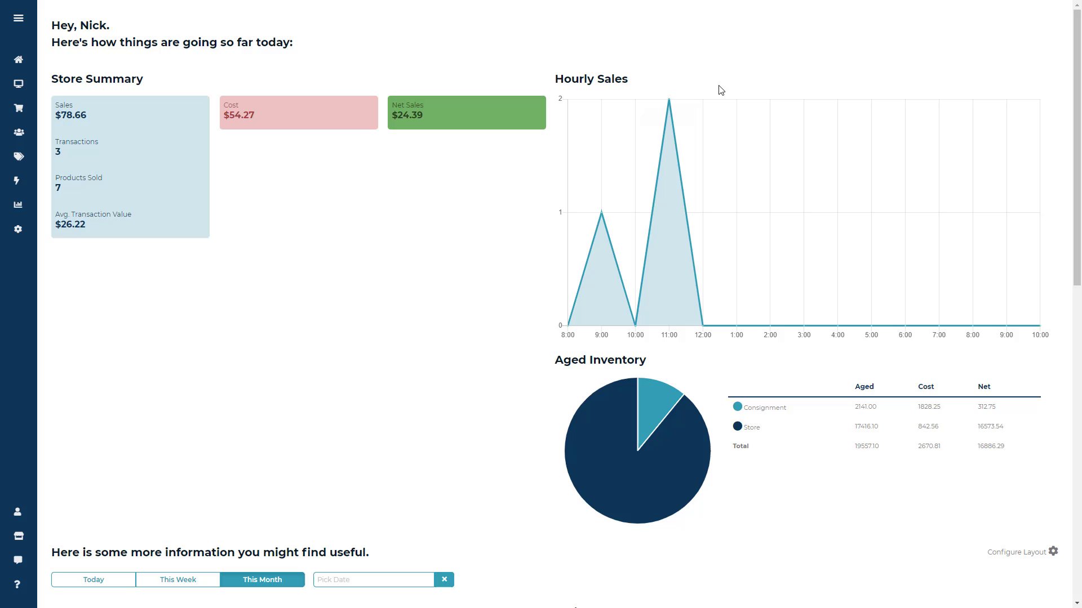
scroll(down, 3)
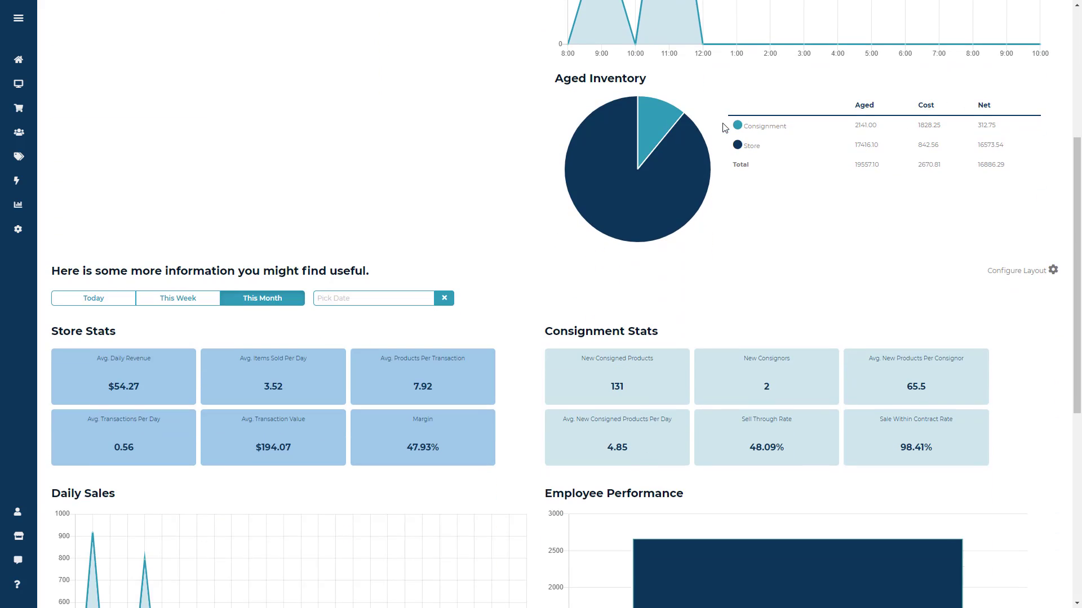
double_click(600, 78)
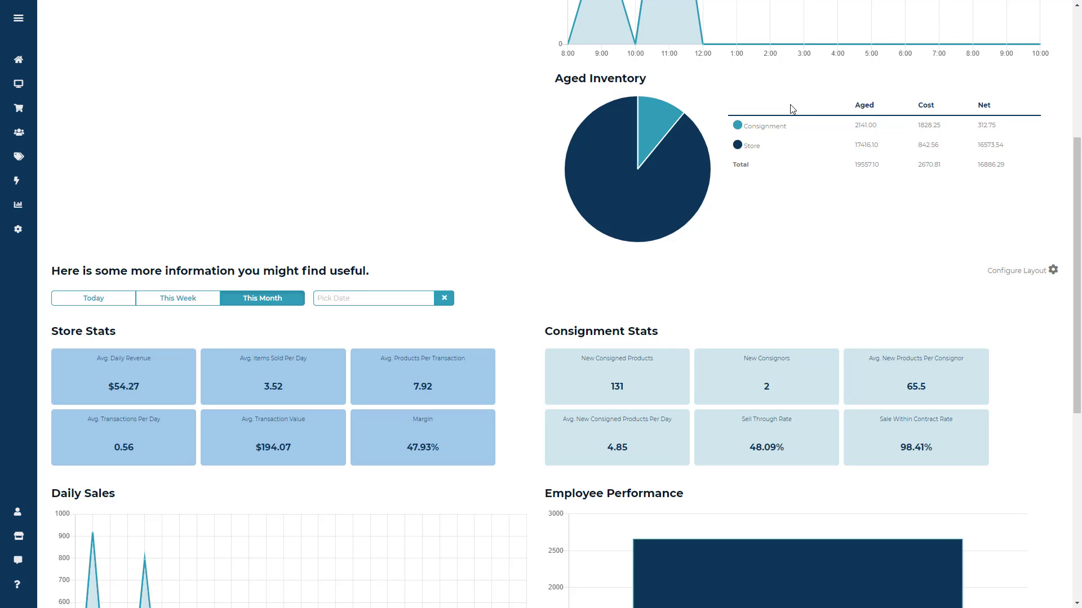
mouse_move(766, 151)
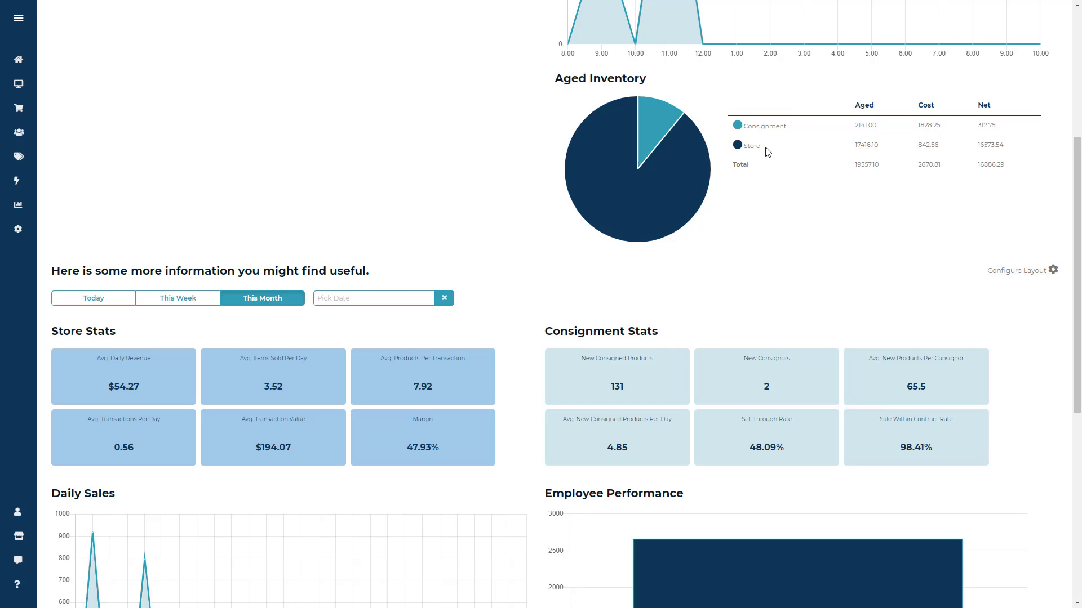
mouse_move(835, 173)
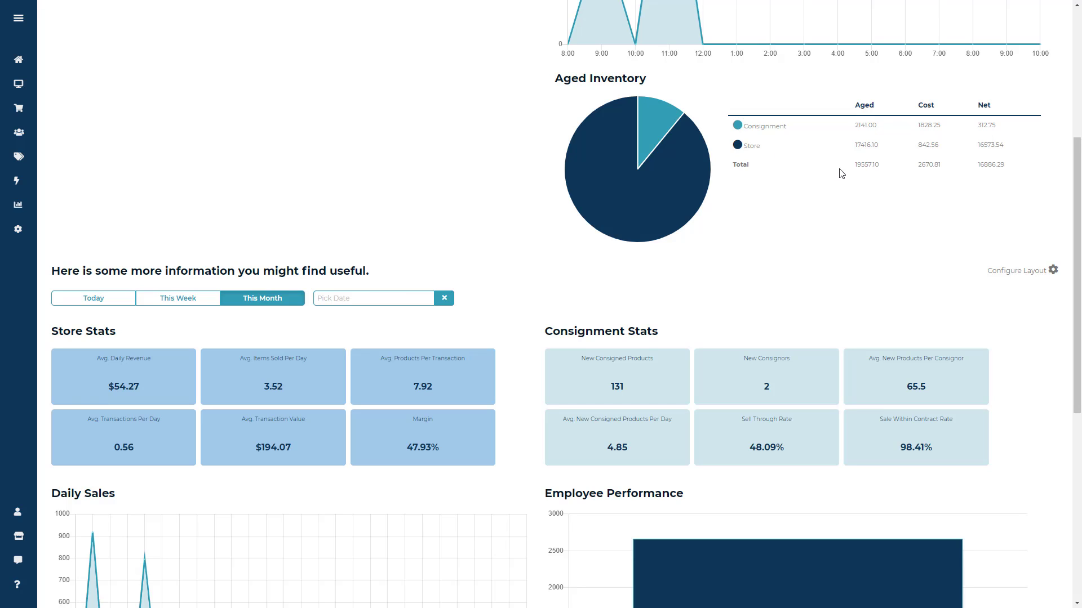
mouse_move(890, 171)
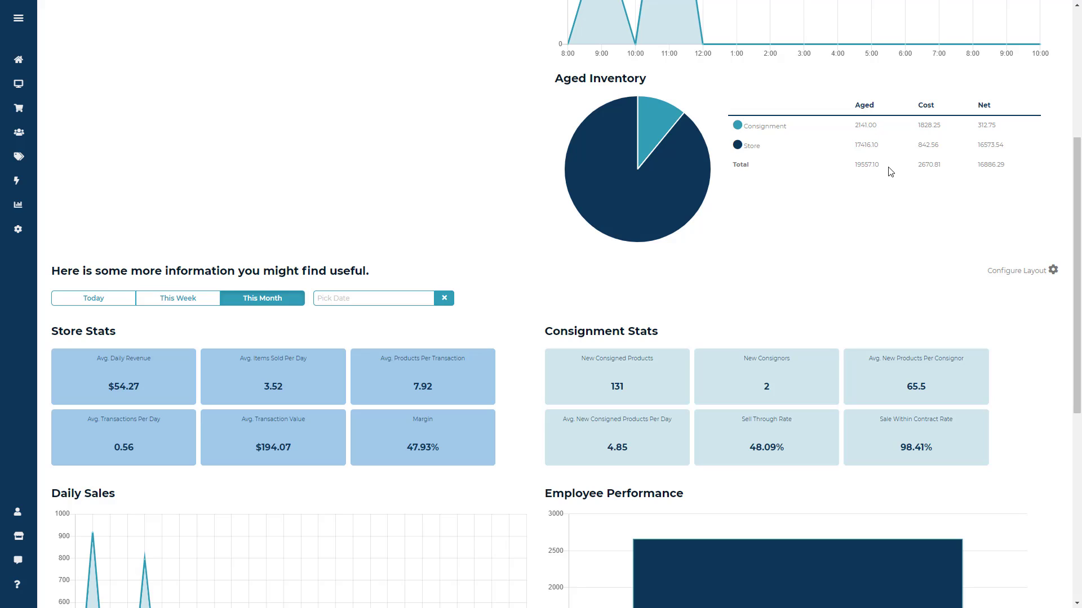
mouse_move(731, 191)
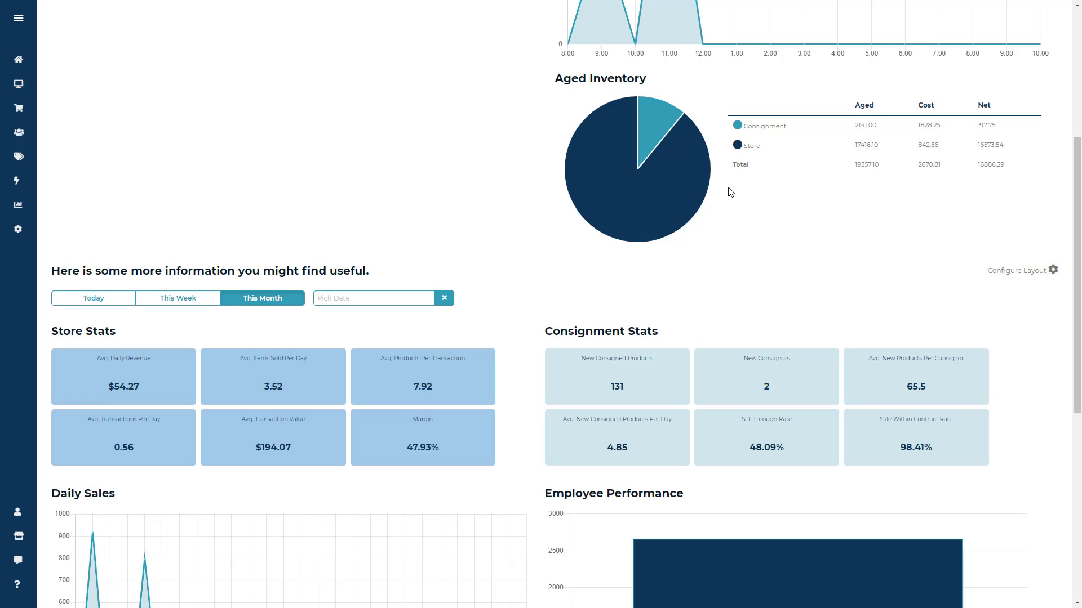
mouse_move(663, 114)
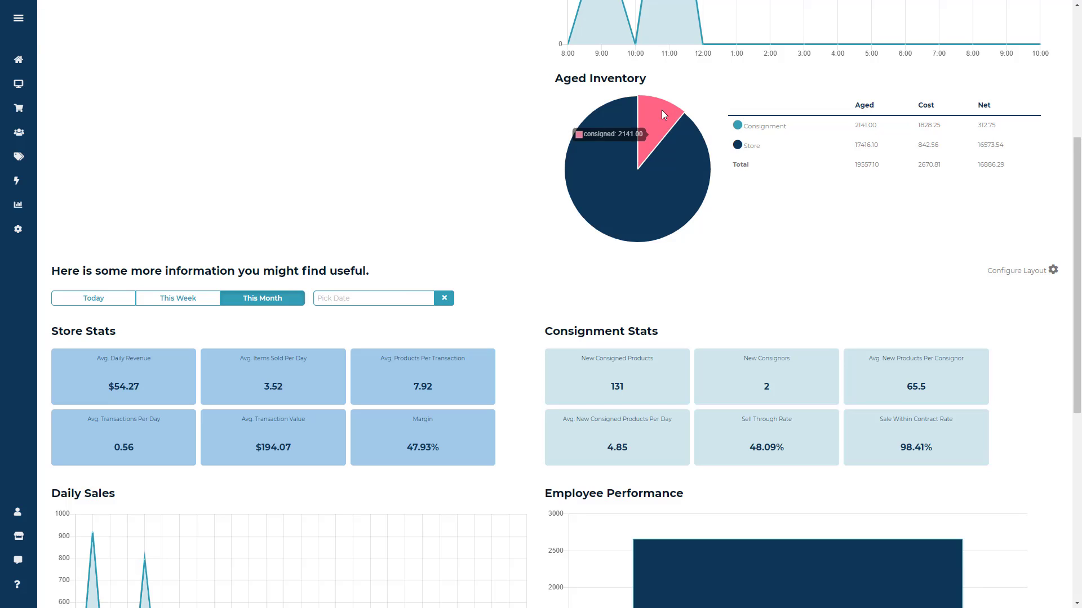
mouse_move(693, 138)
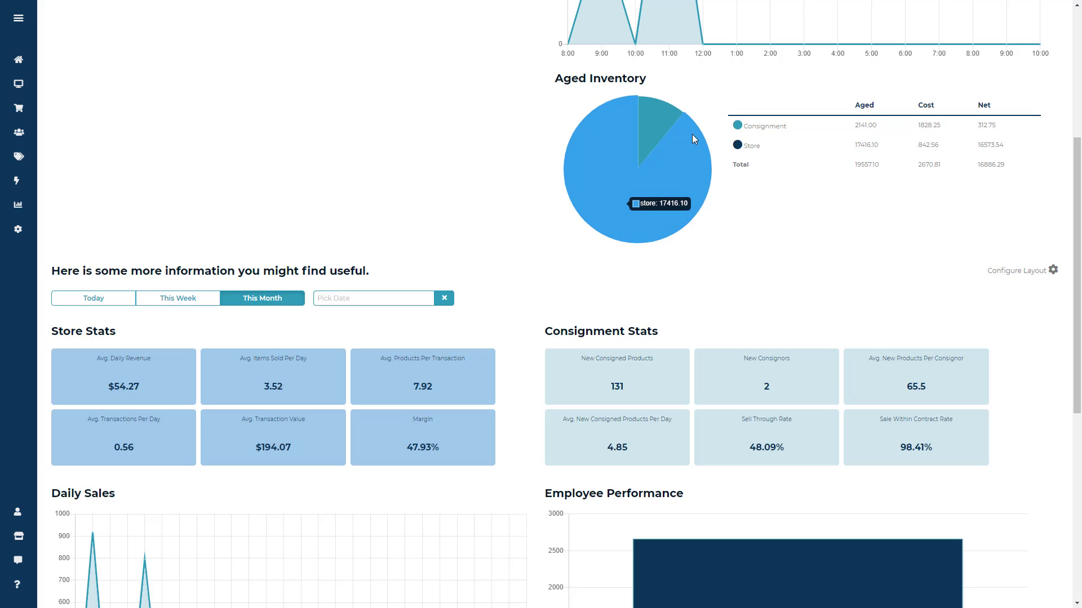
mouse_move(853, 174)
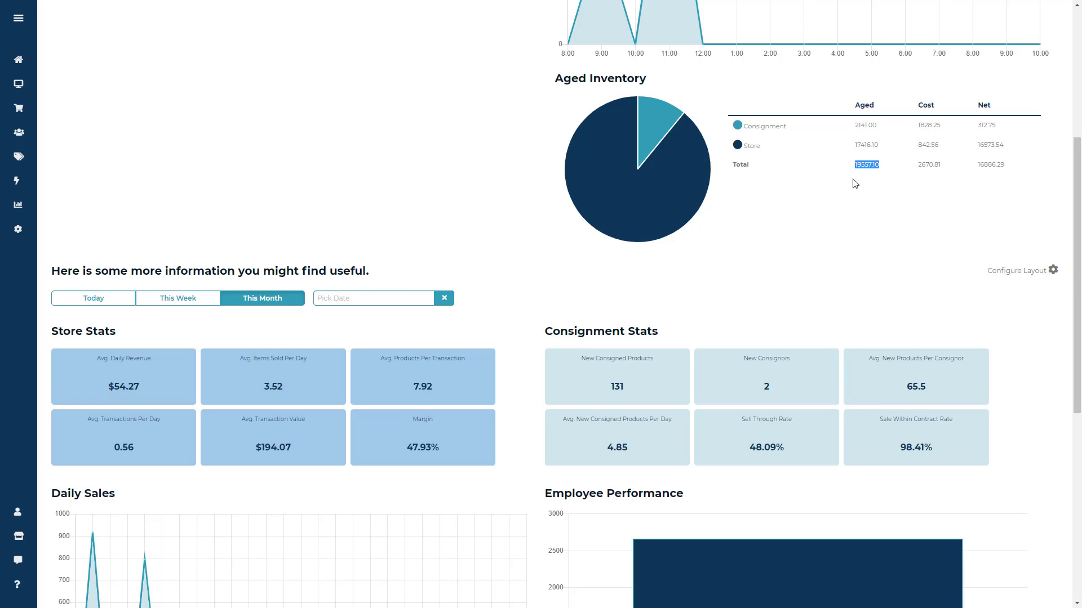
mouse_move(958, 180)
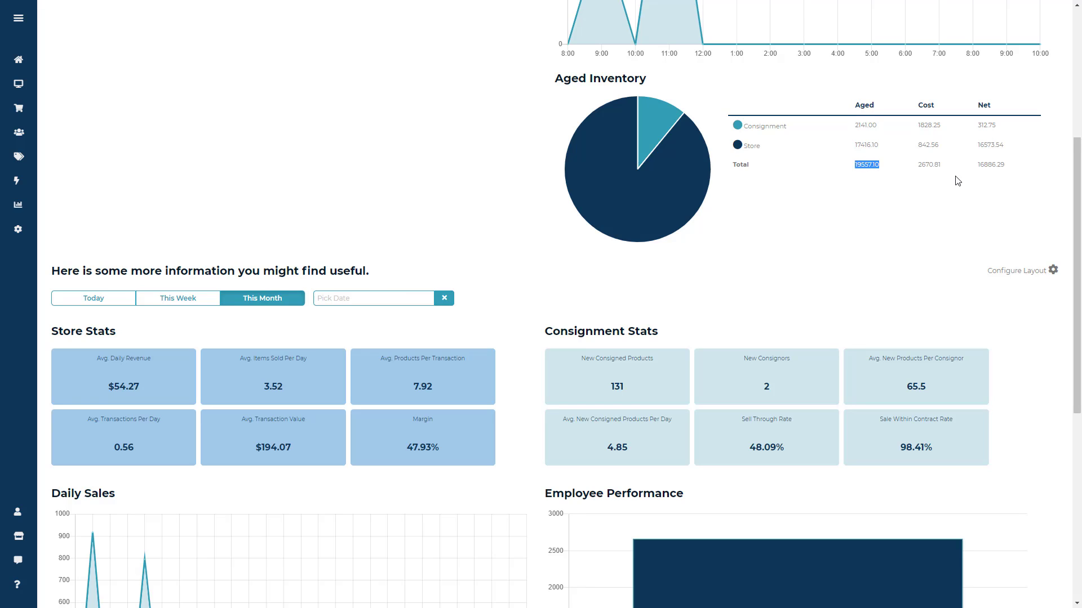
mouse_move(944, 109)
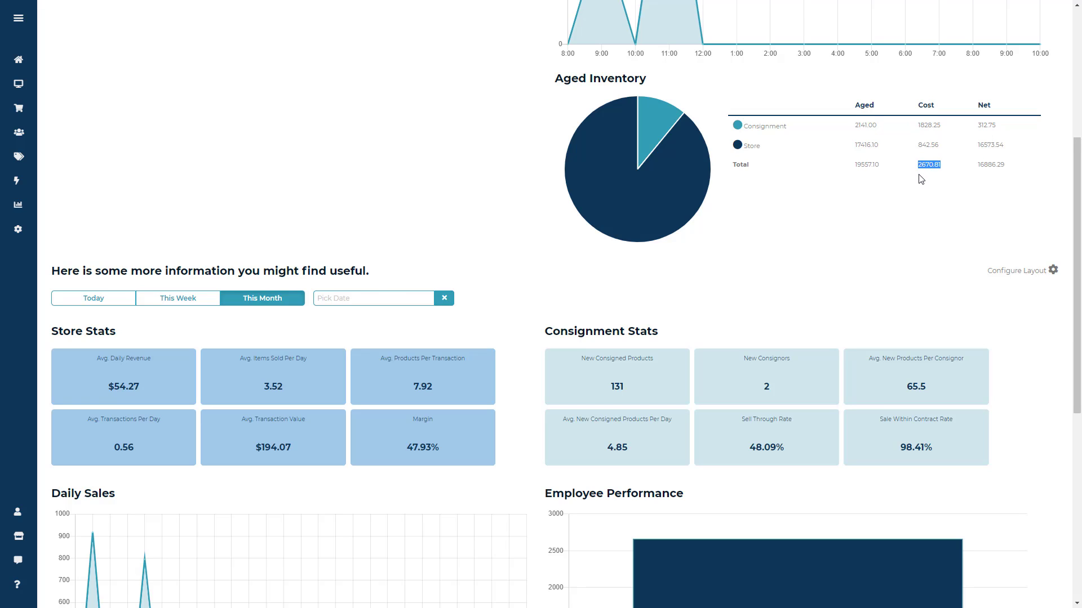
mouse_move(1011, 170)
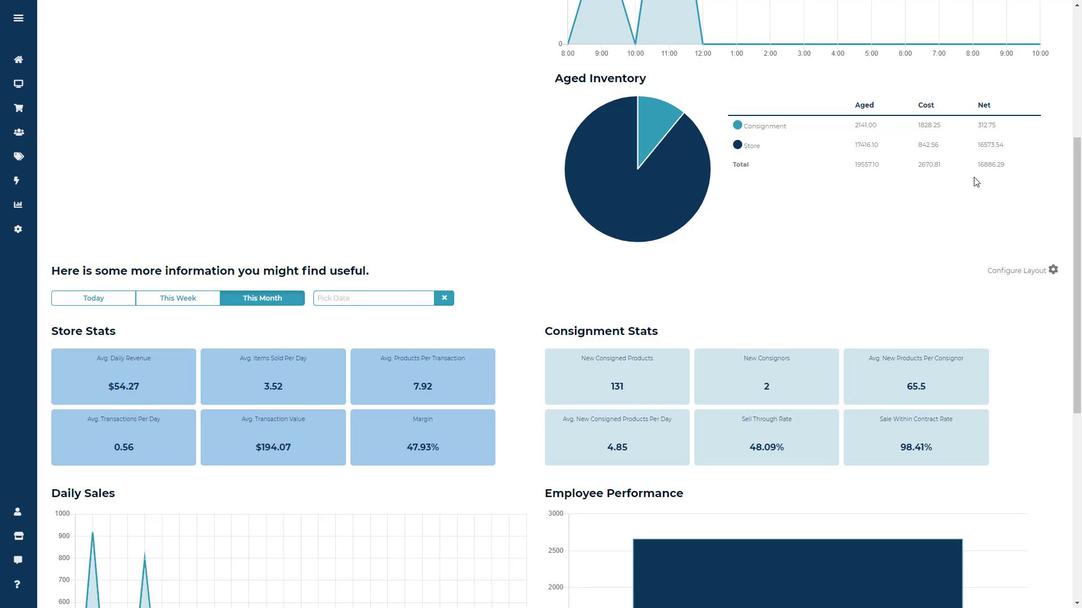
scroll(down, 3)
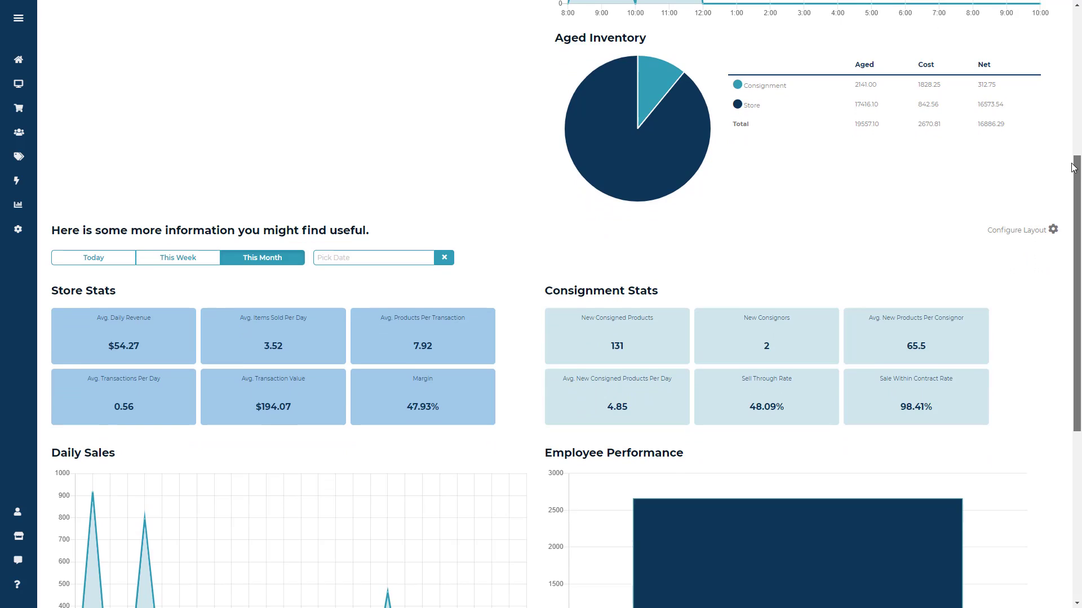
scroll(down, 3)
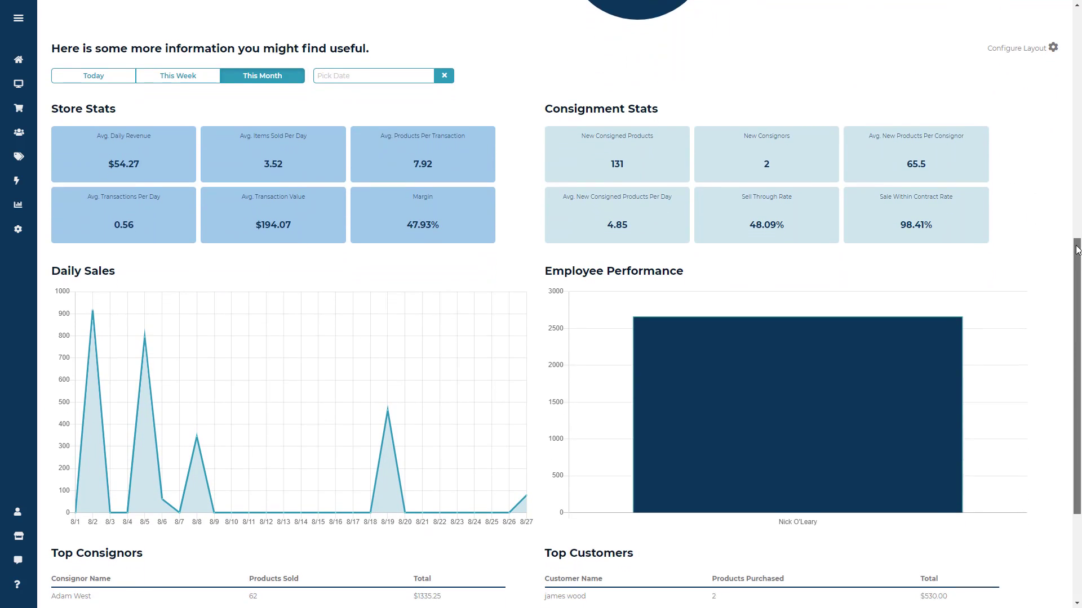
scroll(down, 3)
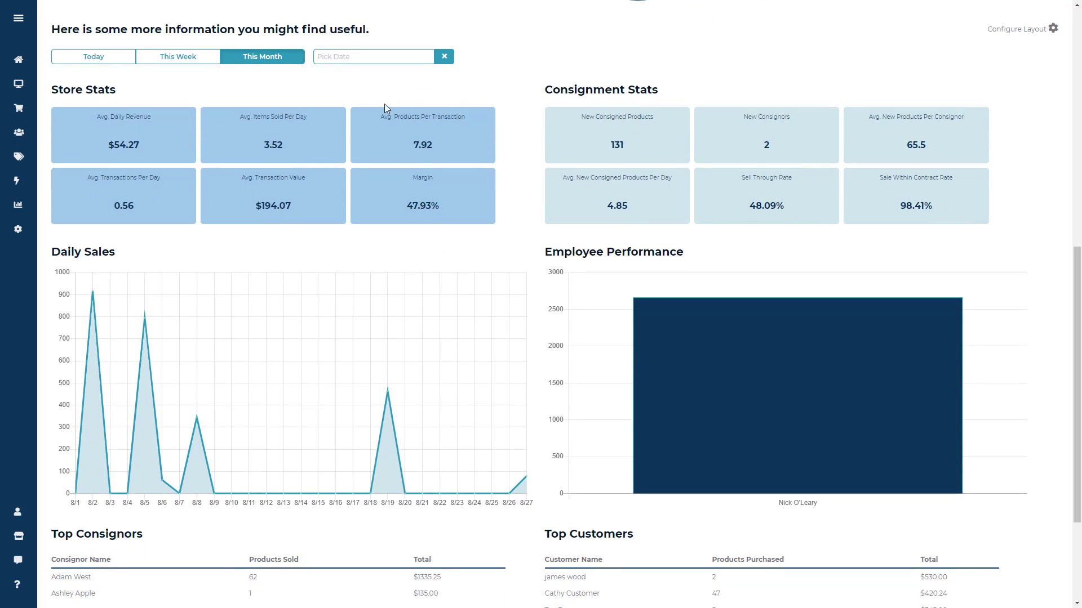
mouse_move(93, 57)
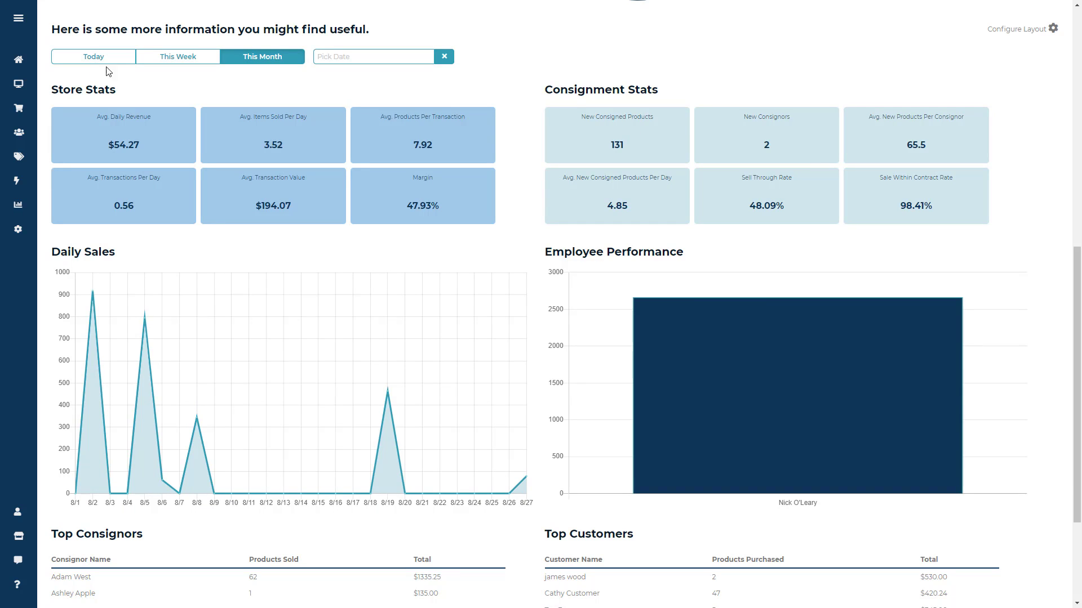
Switch the store and consignment stats between Today, This Week, This Month and a custom date range
click(93, 56)
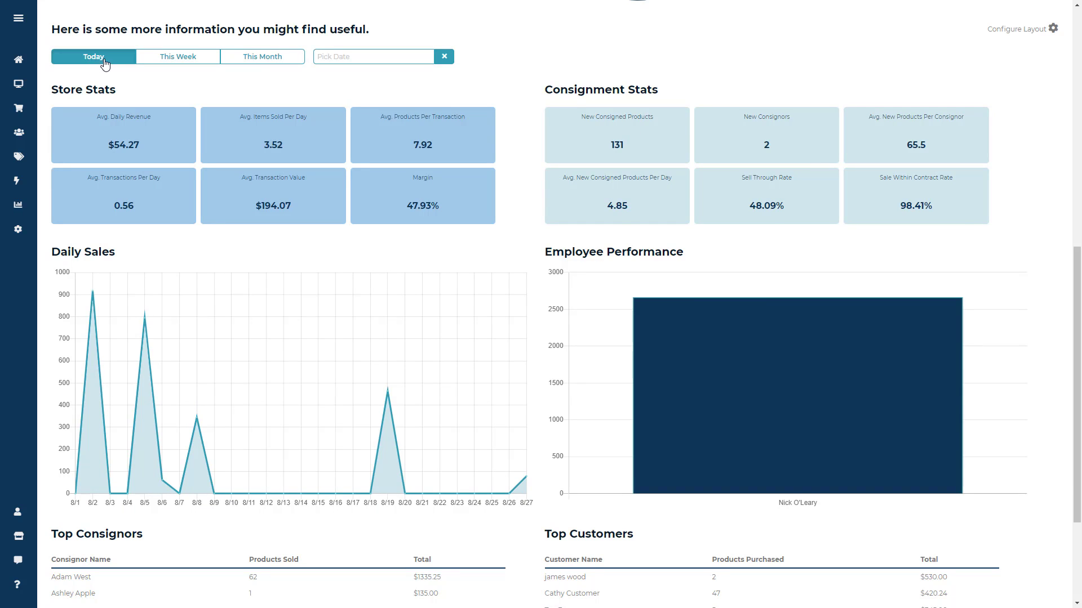
click(177, 56)
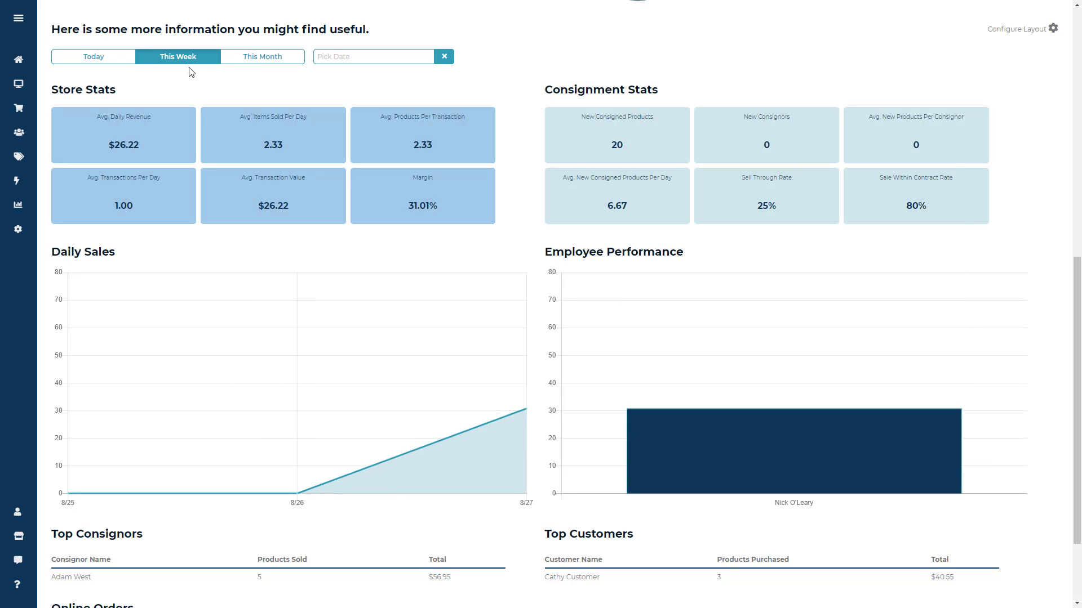
click(261, 57)
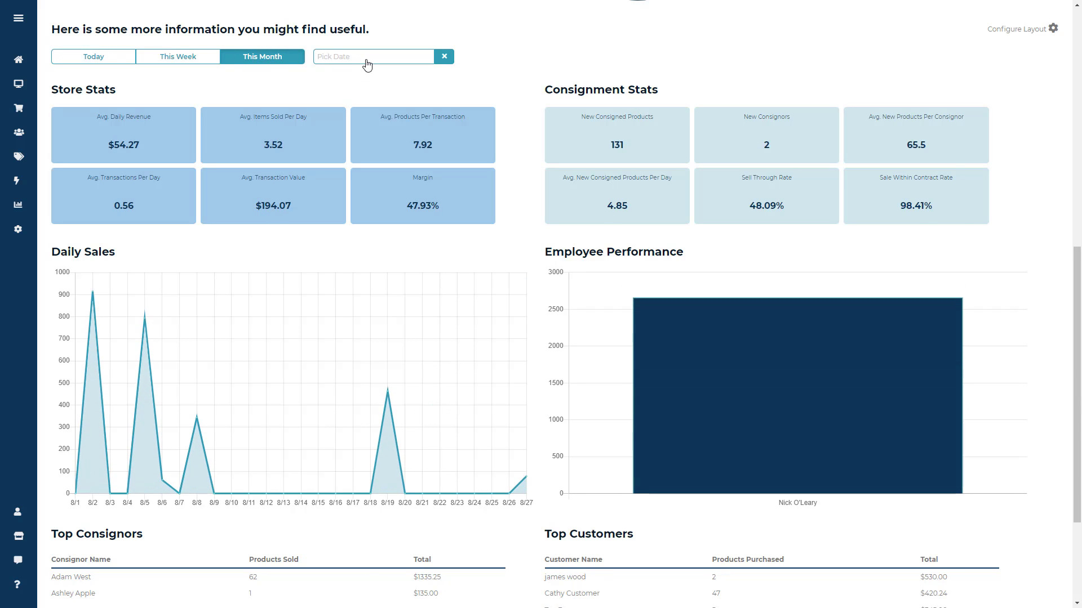
click(373, 57)
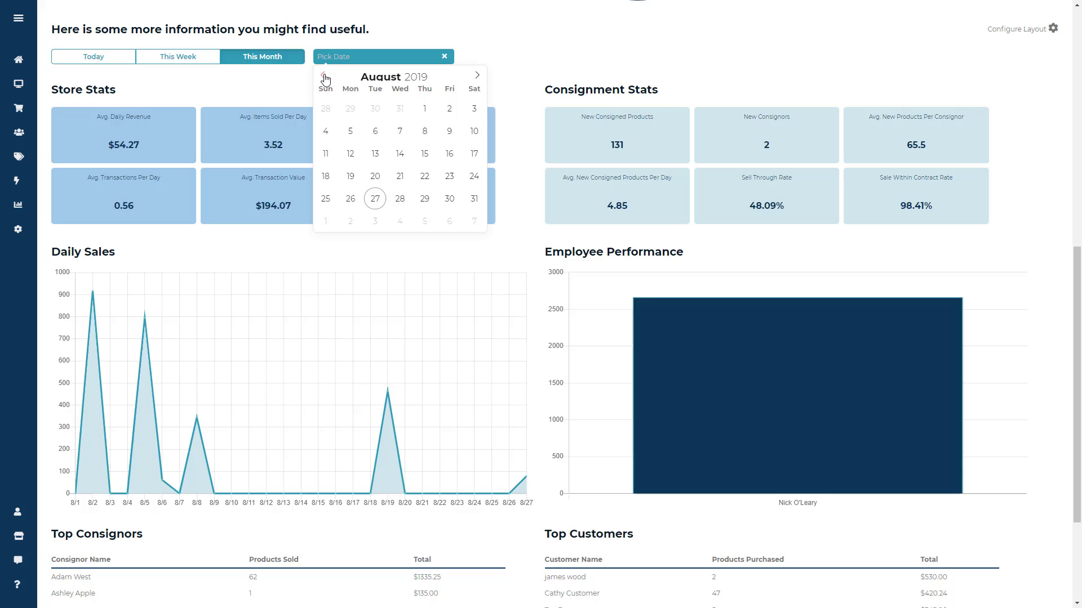
click(322, 75)
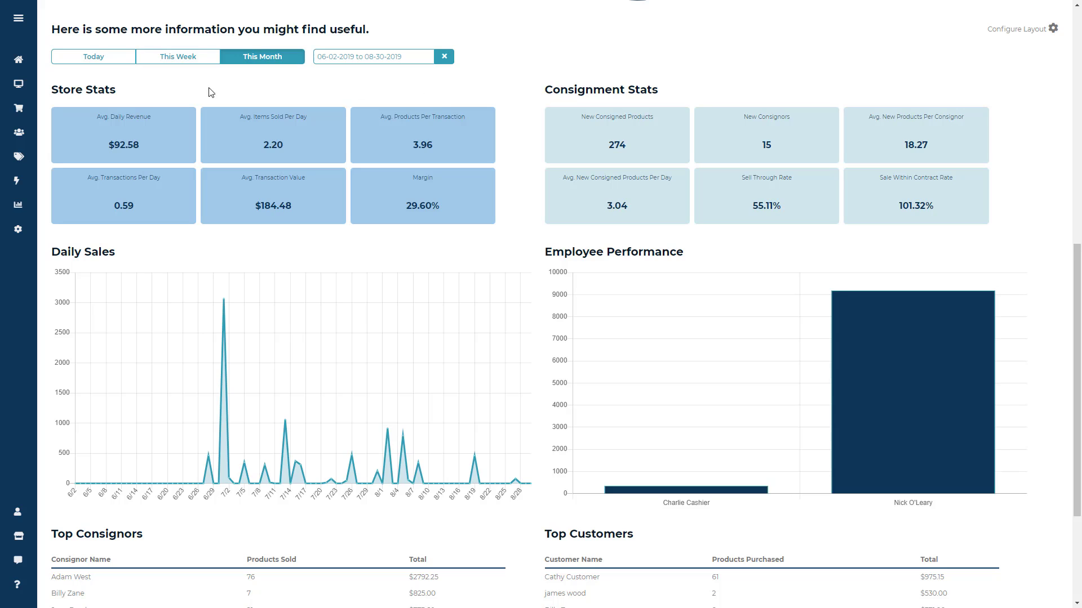
Review the store stats figures, highlighting Margin and neighbouring values
double_click(82, 90)
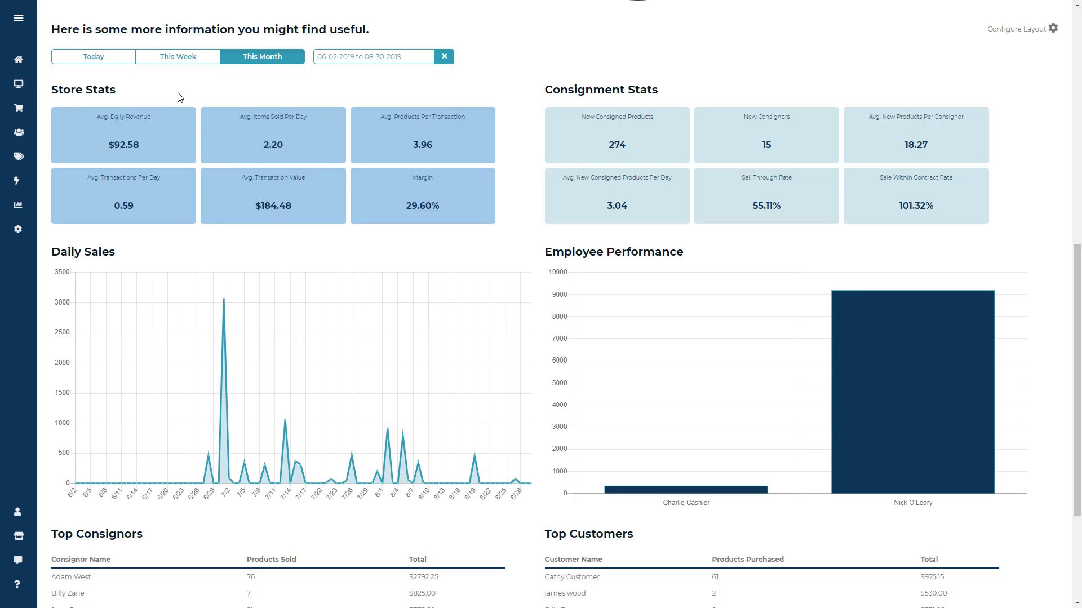
mouse_move(268, 130)
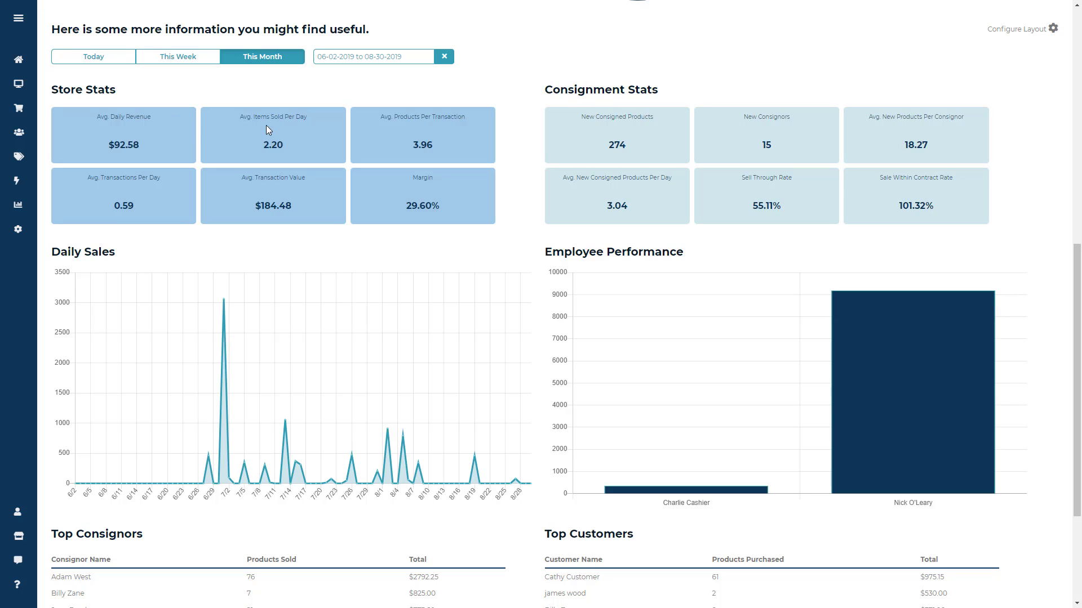
mouse_move(401, 128)
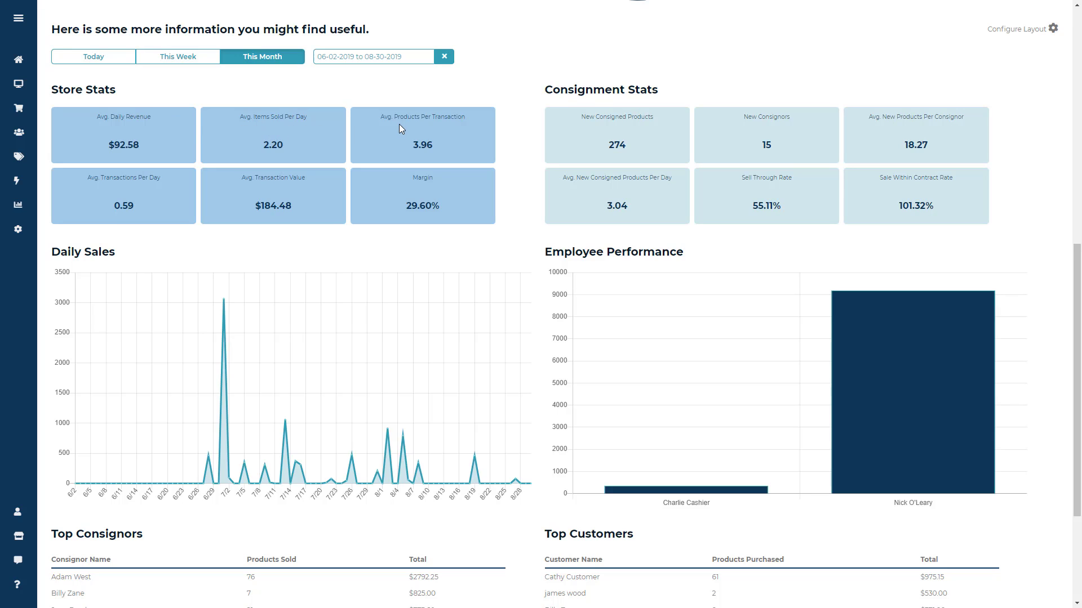
mouse_move(180, 167)
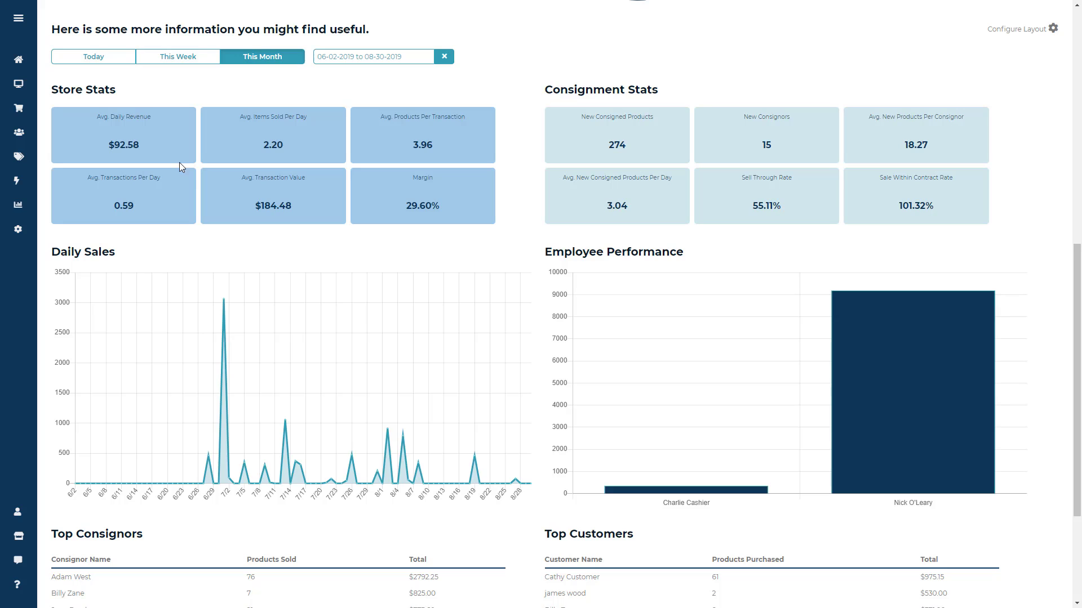
mouse_move(177, 200)
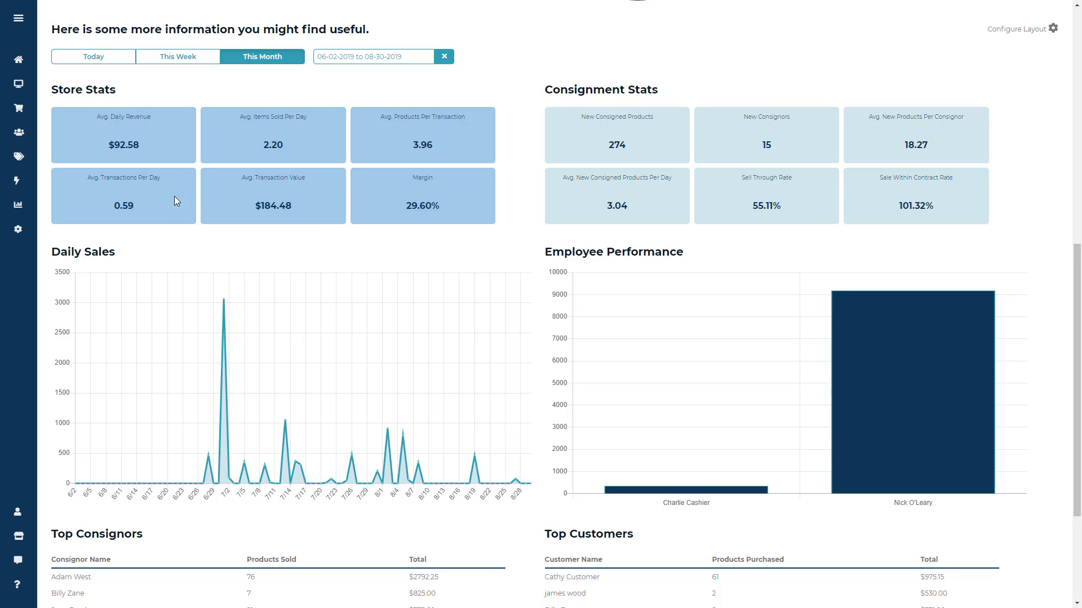
mouse_move(280, 192)
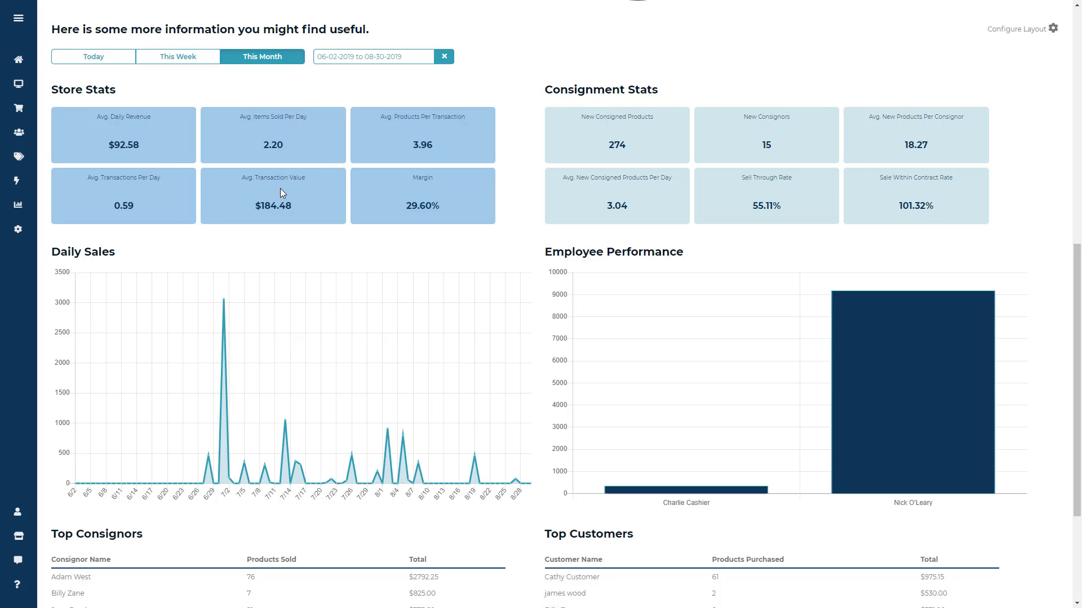
double_click(421, 177)
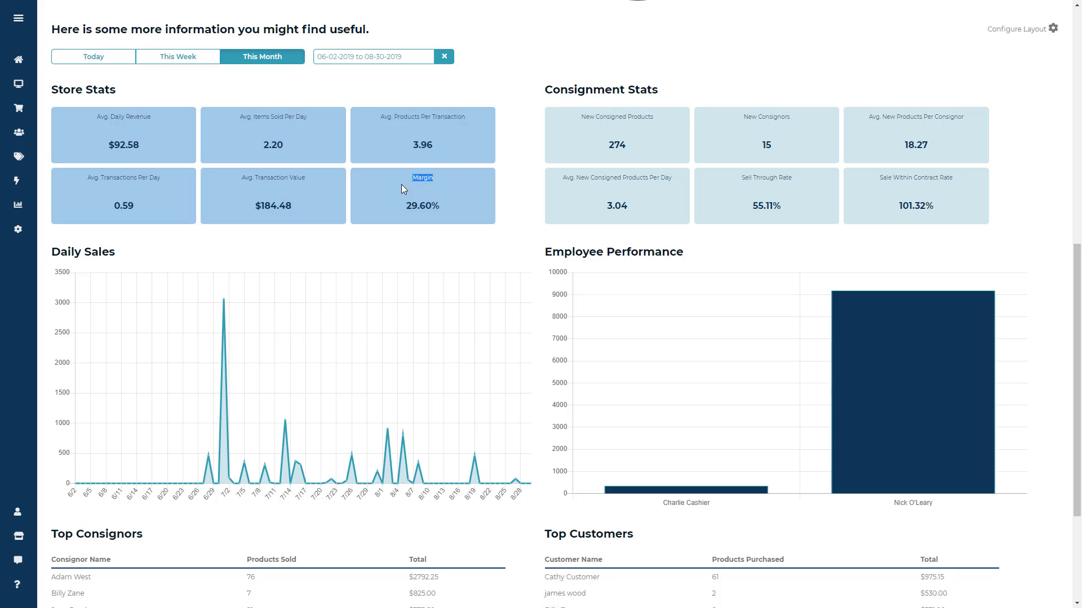
mouse_move(546, 140)
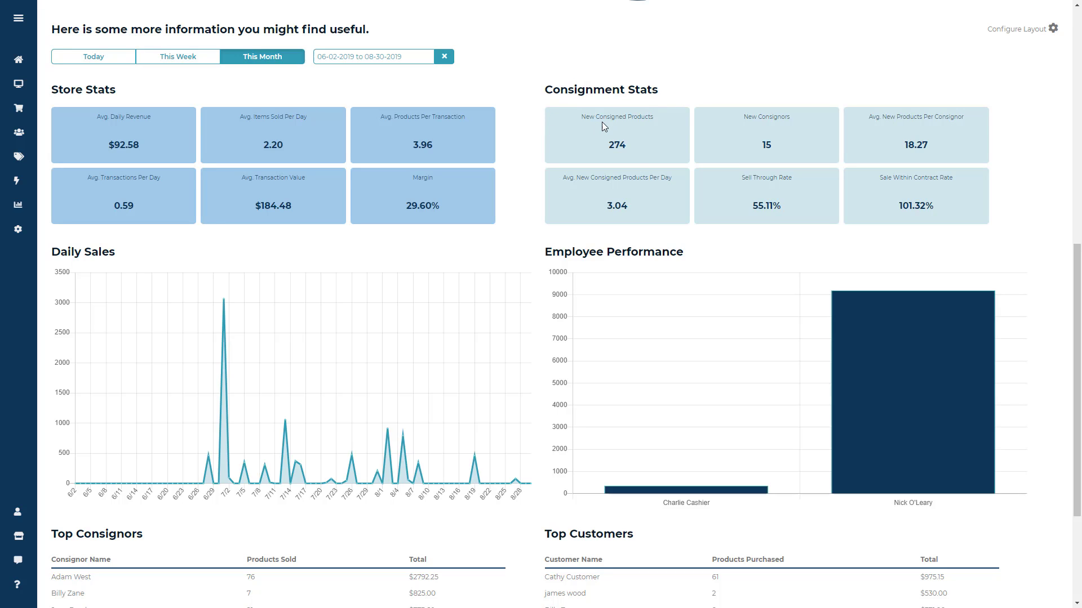
mouse_move(750, 130)
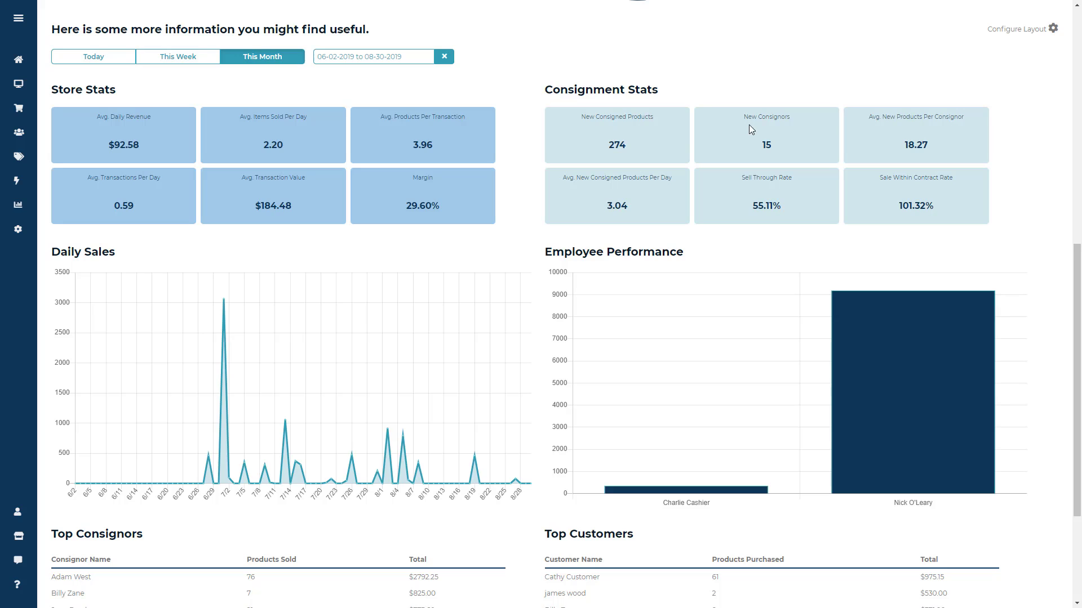
mouse_move(874, 139)
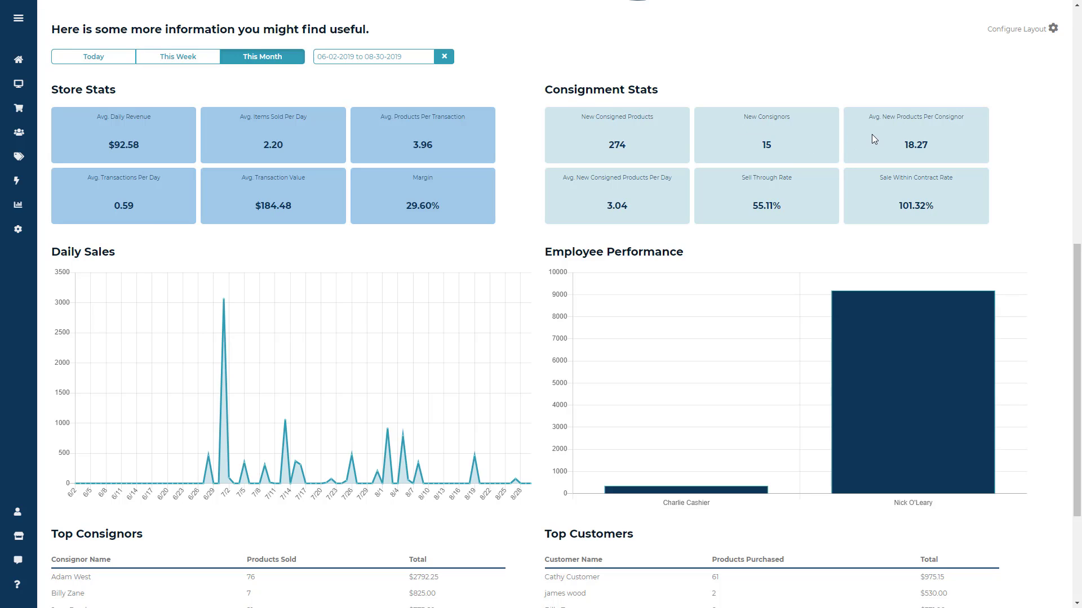
mouse_move(650, 207)
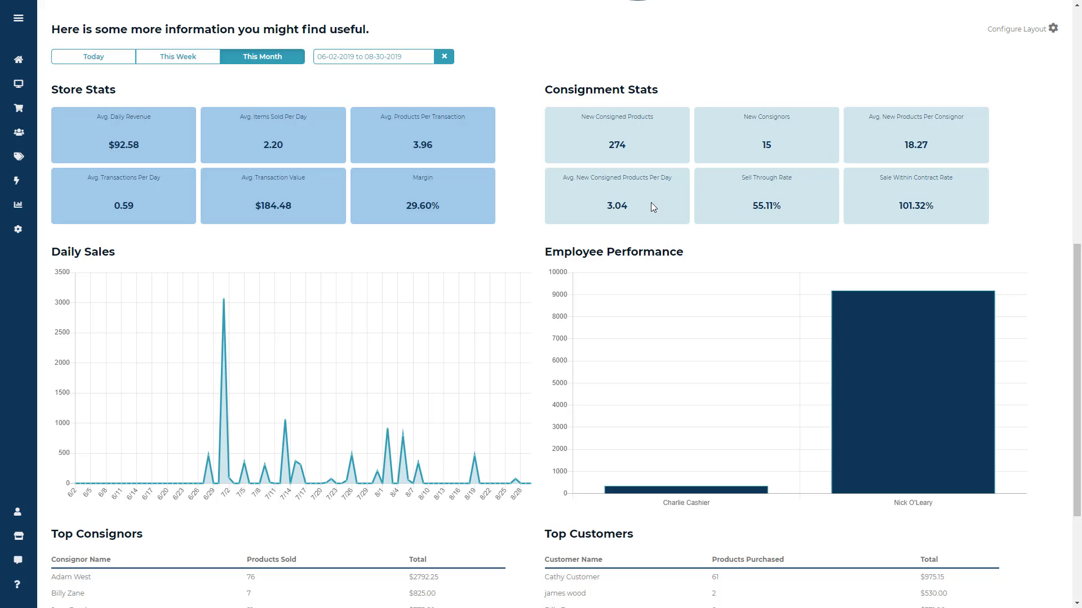
mouse_move(774, 192)
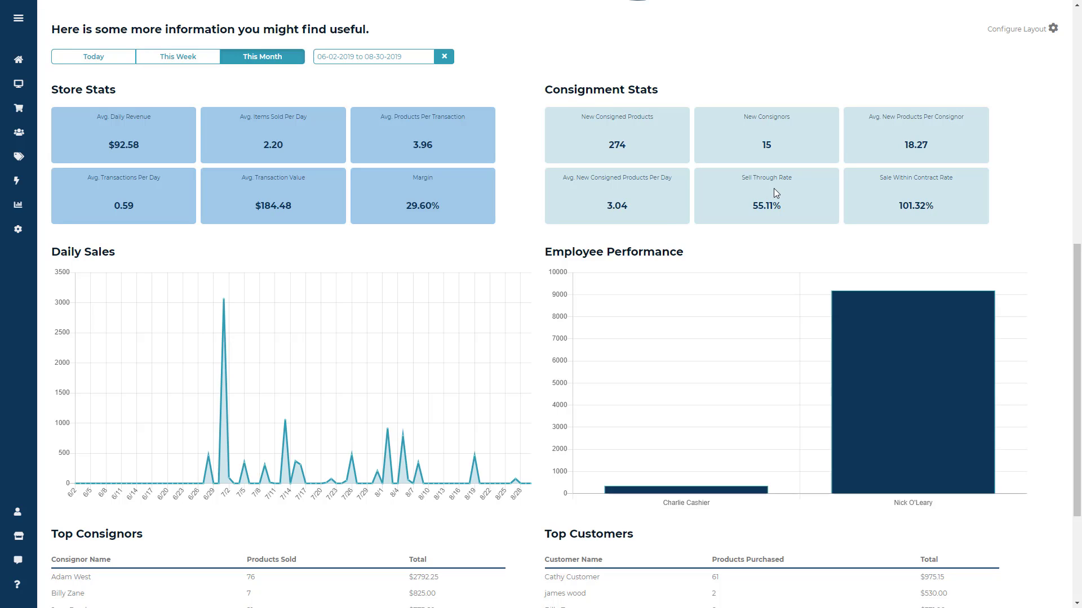
mouse_move(924, 191)
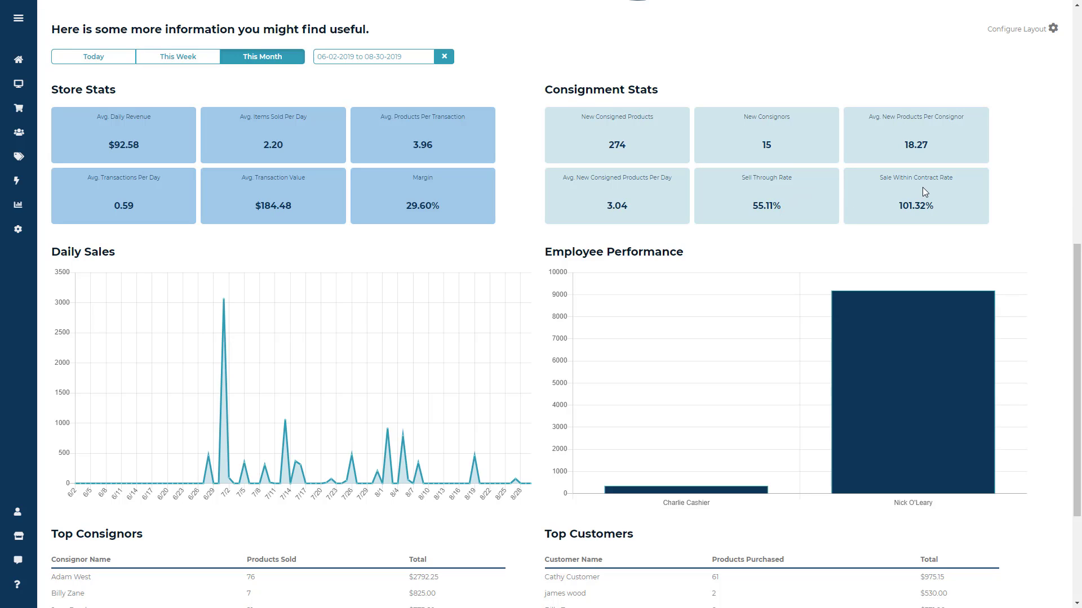
mouse_move(696, 239)
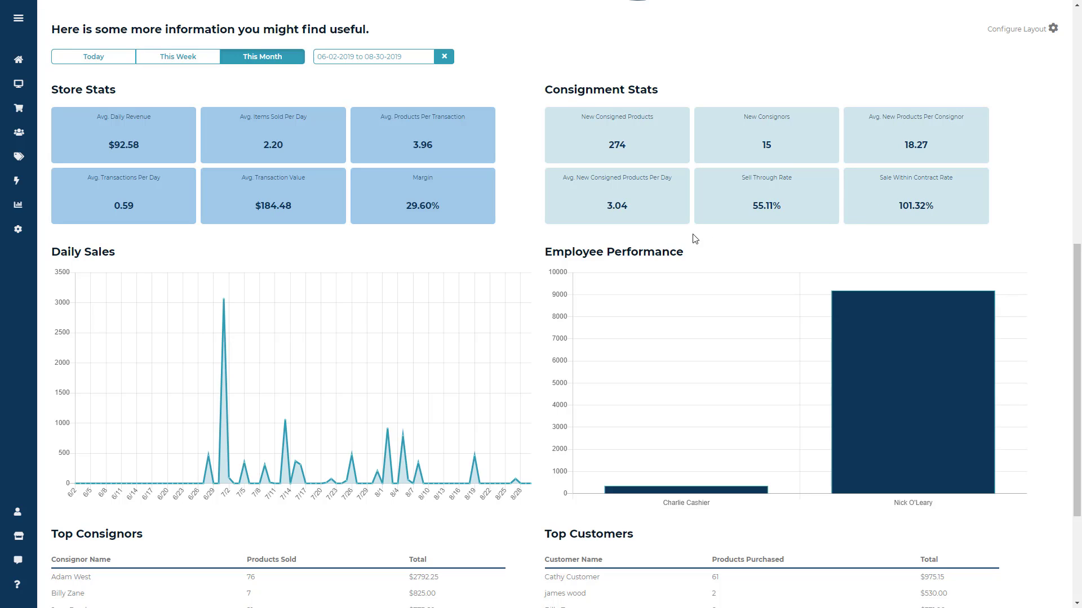
mouse_move(471, 251)
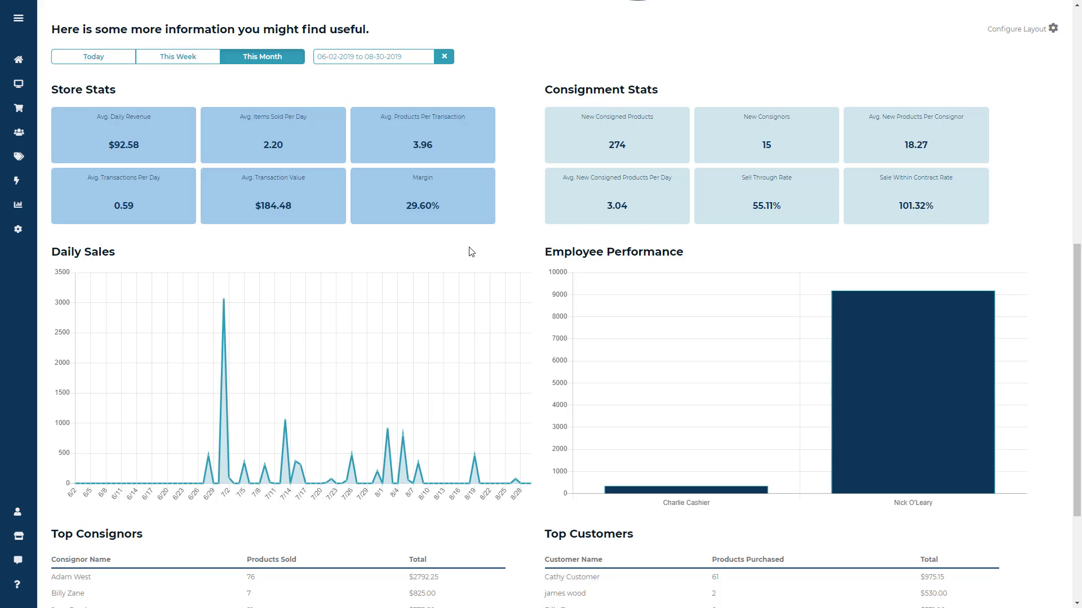
double_click(770, 177)
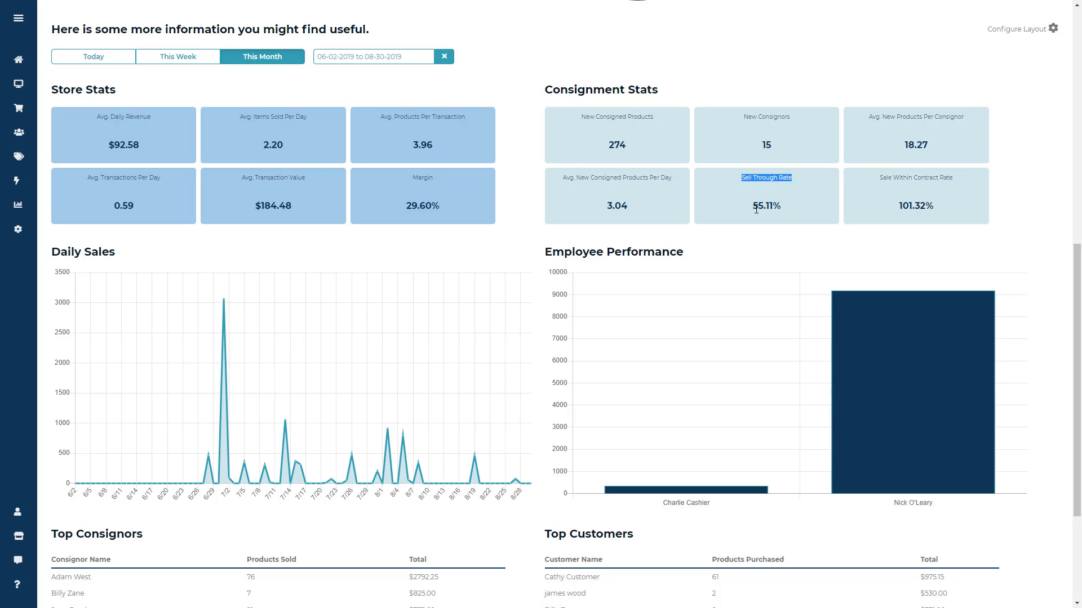
mouse_move(729, 215)
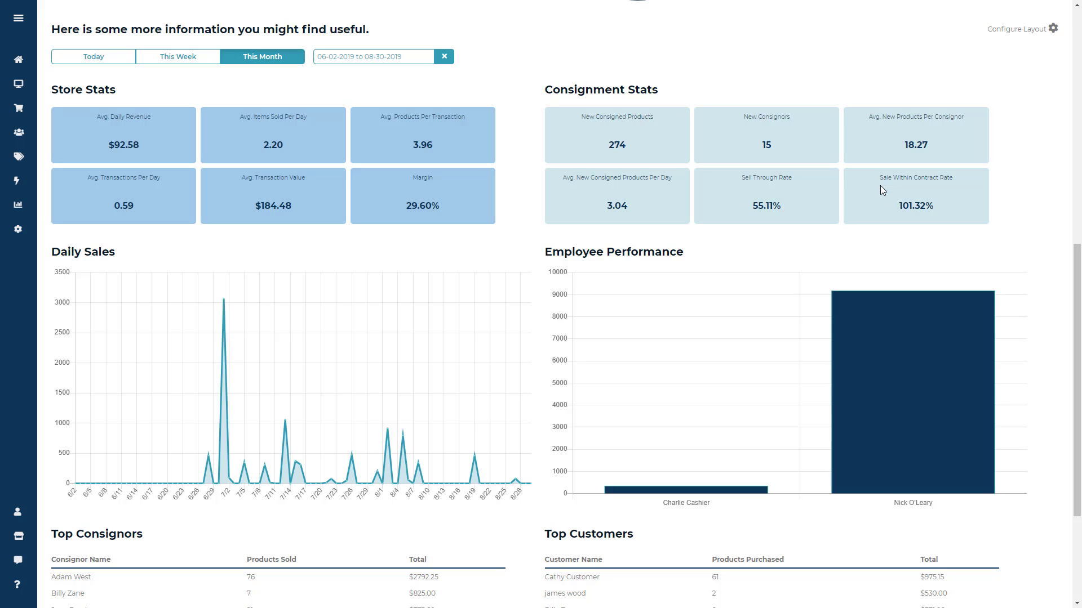
double_click(107, 251)
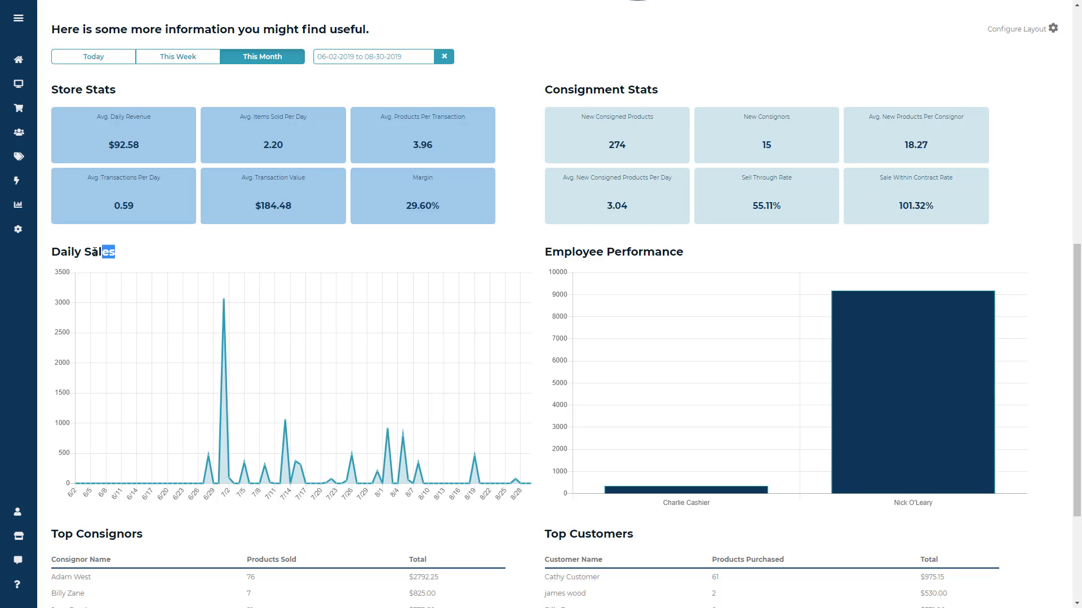
scroll(down, 3)
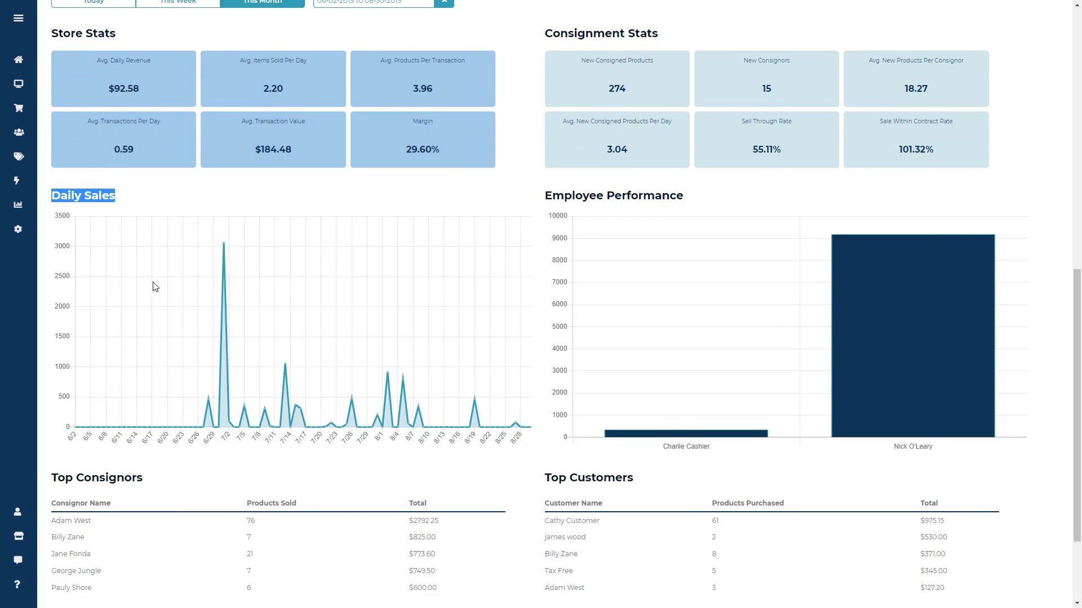
mouse_move(212, 257)
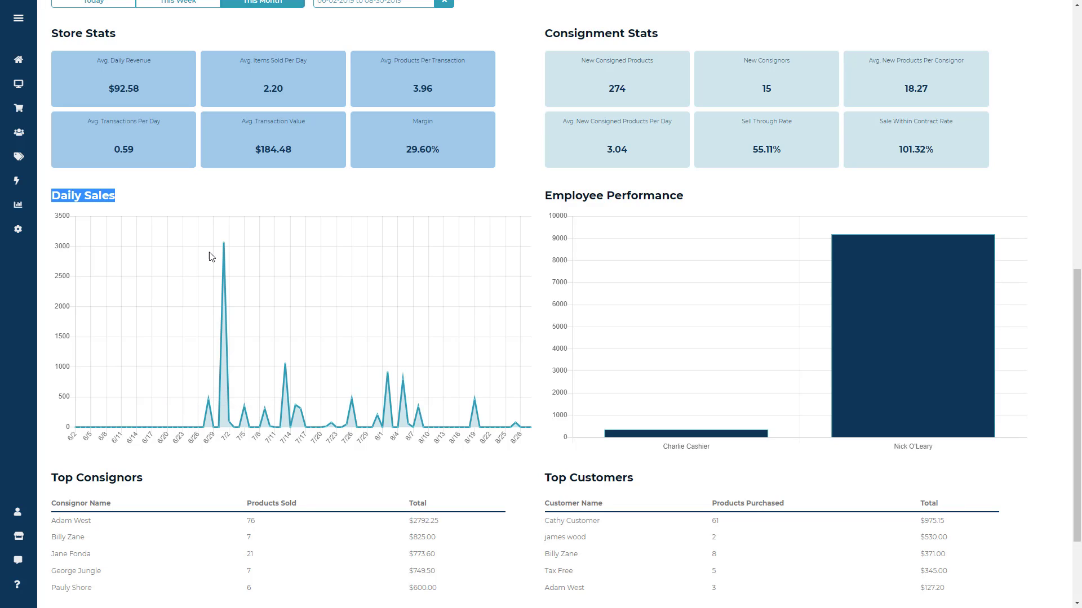
mouse_move(244, 406)
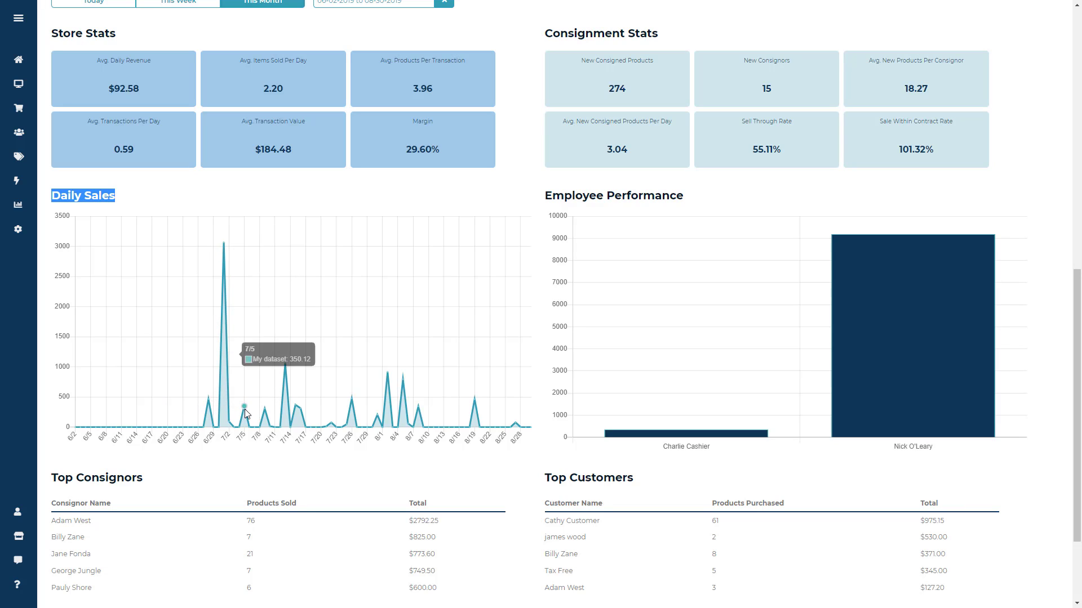
mouse_move(286, 367)
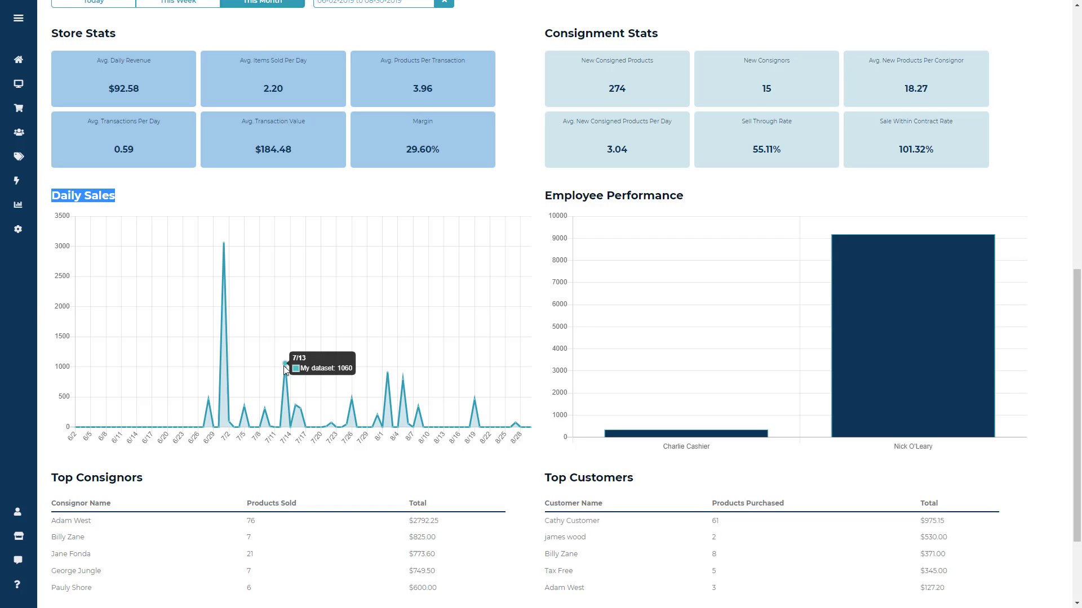
mouse_move(696, 203)
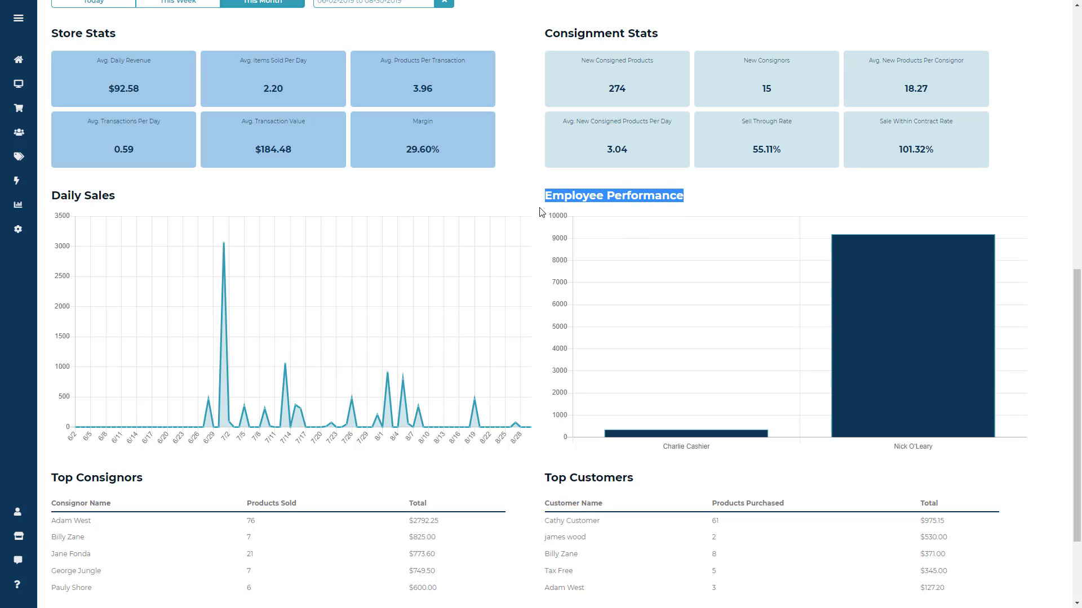
Work down through the lower dashboard modules and reach the layout configuration
scroll(down, 3)
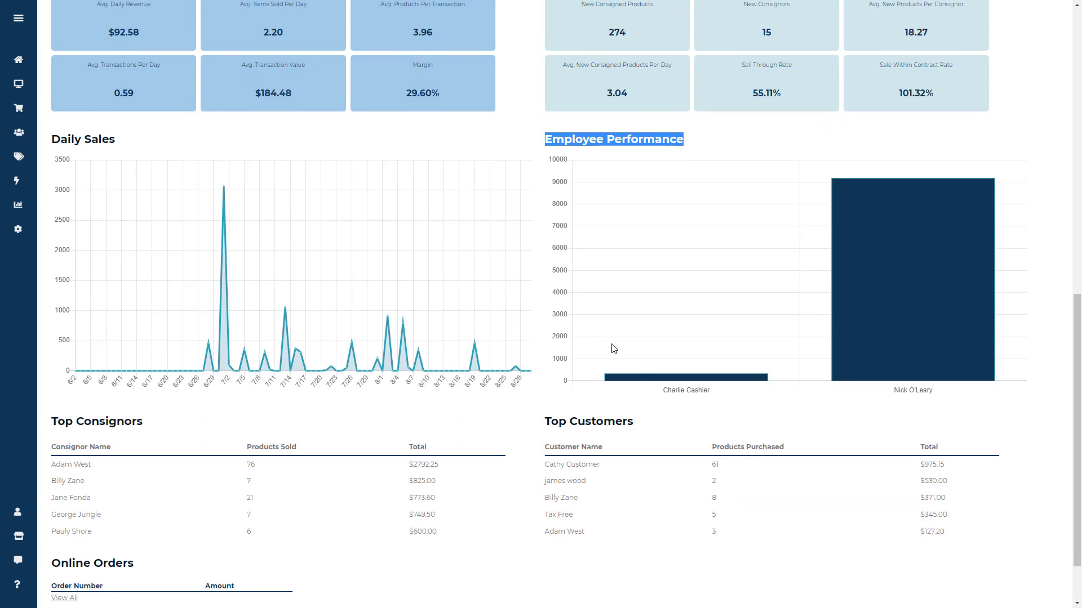
mouse_move(828, 278)
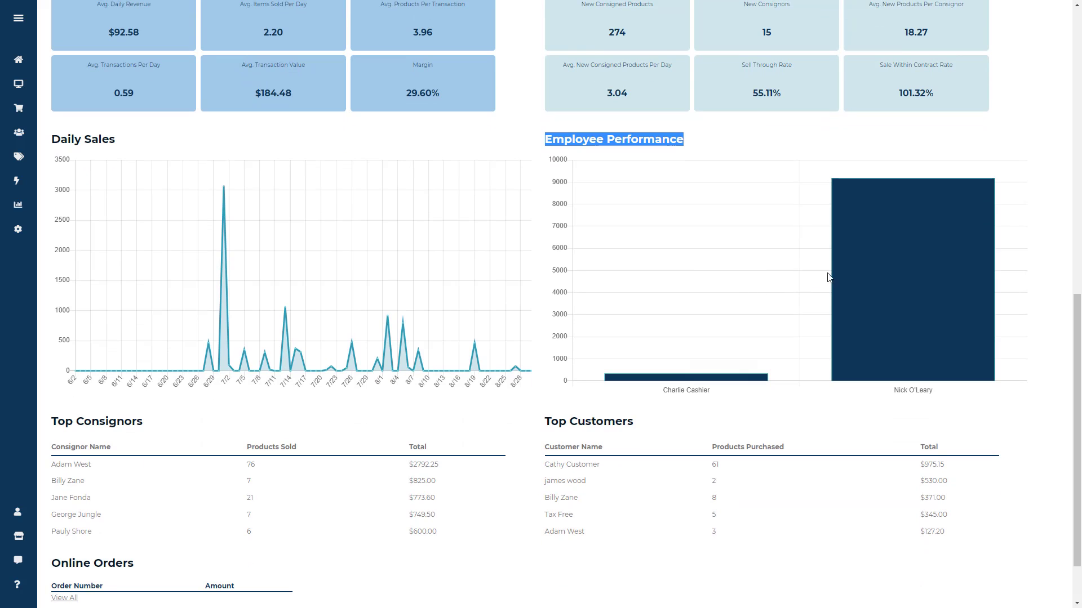
mouse_move(789, 305)
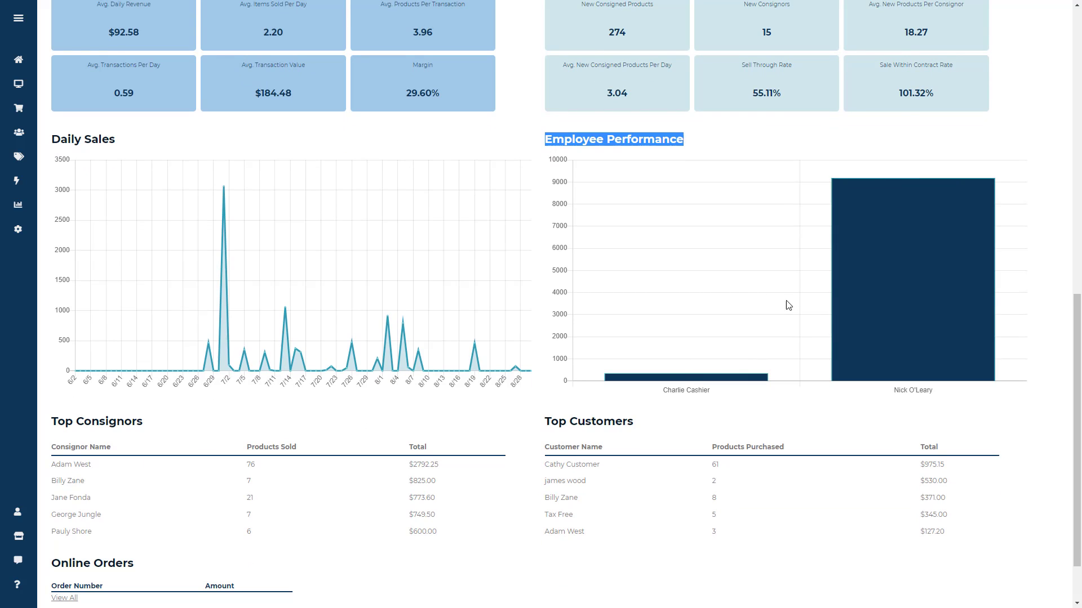
scroll(down, 3)
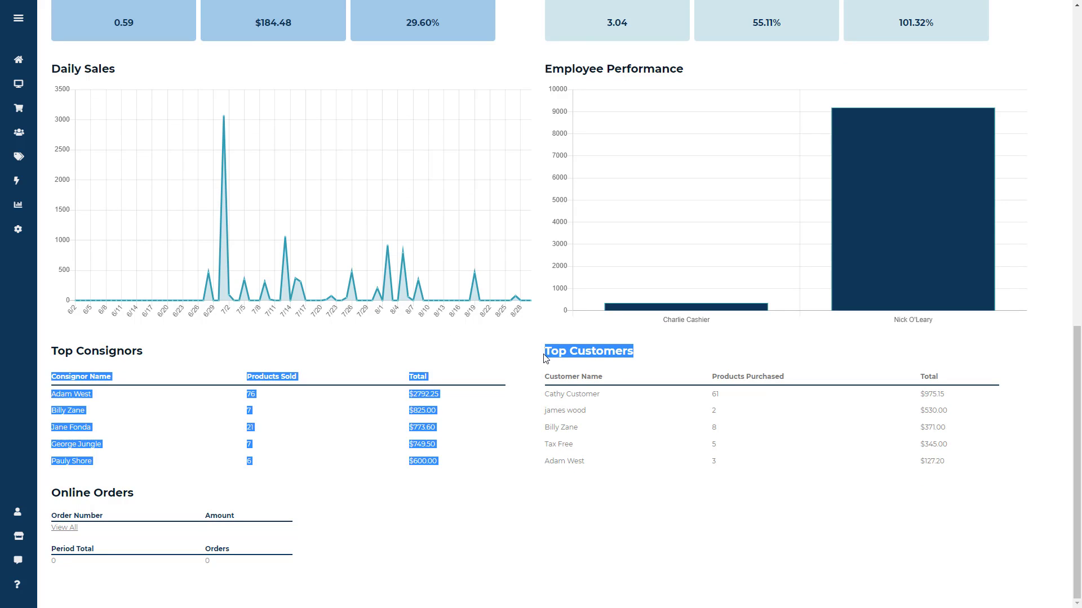
click(248, 400)
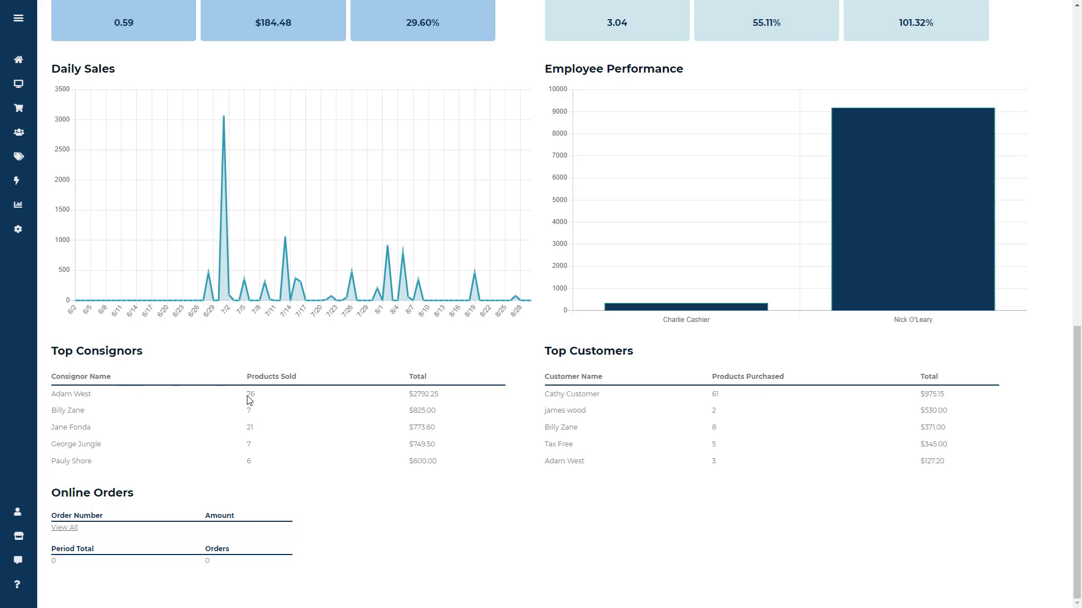
mouse_move(435, 396)
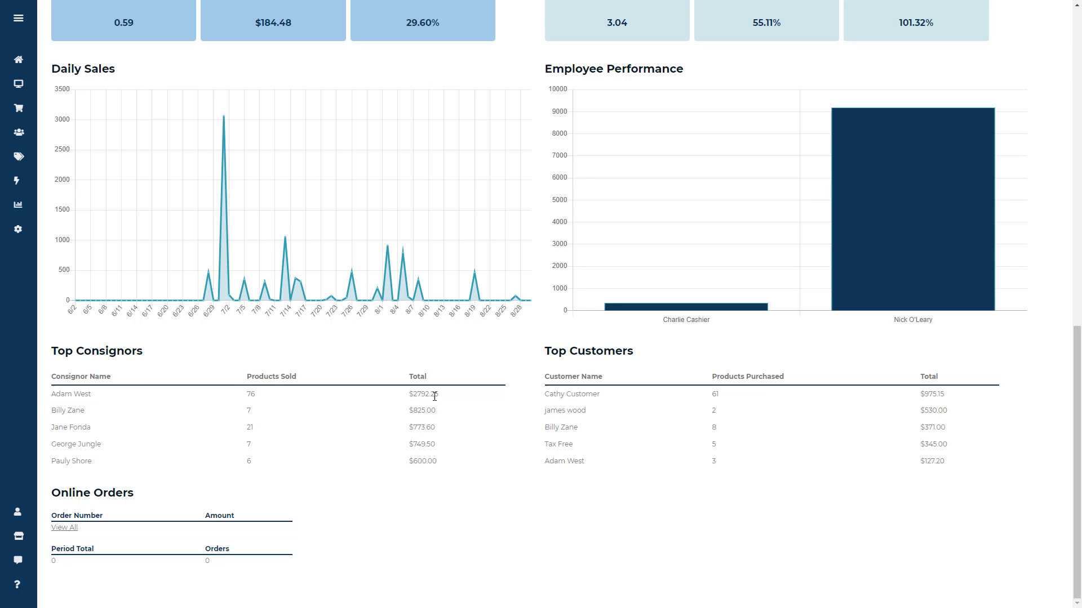
mouse_move(447, 413)
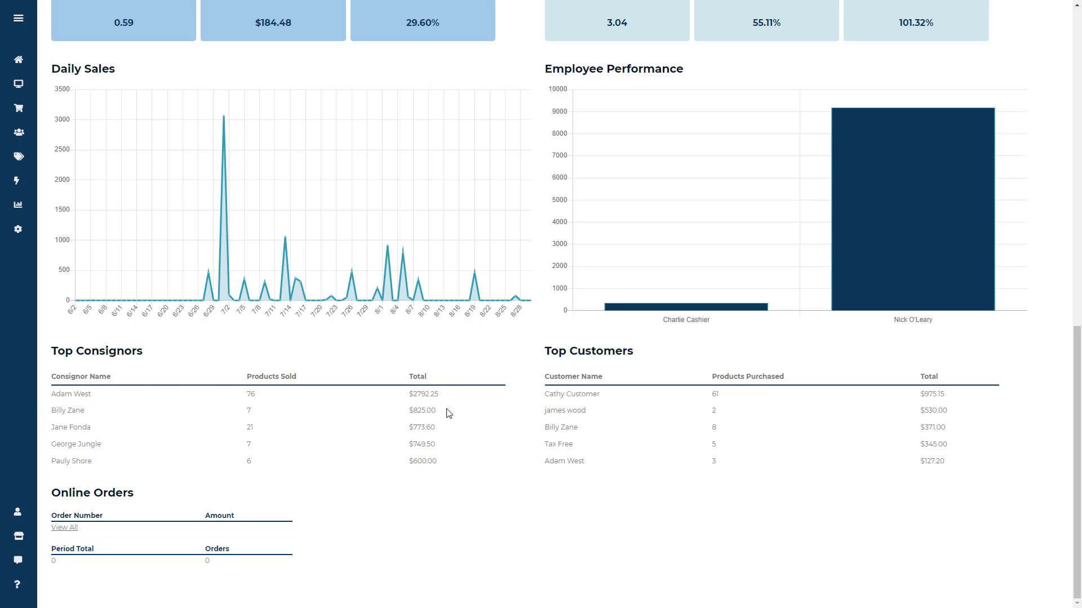
mouse_move(548, 394)
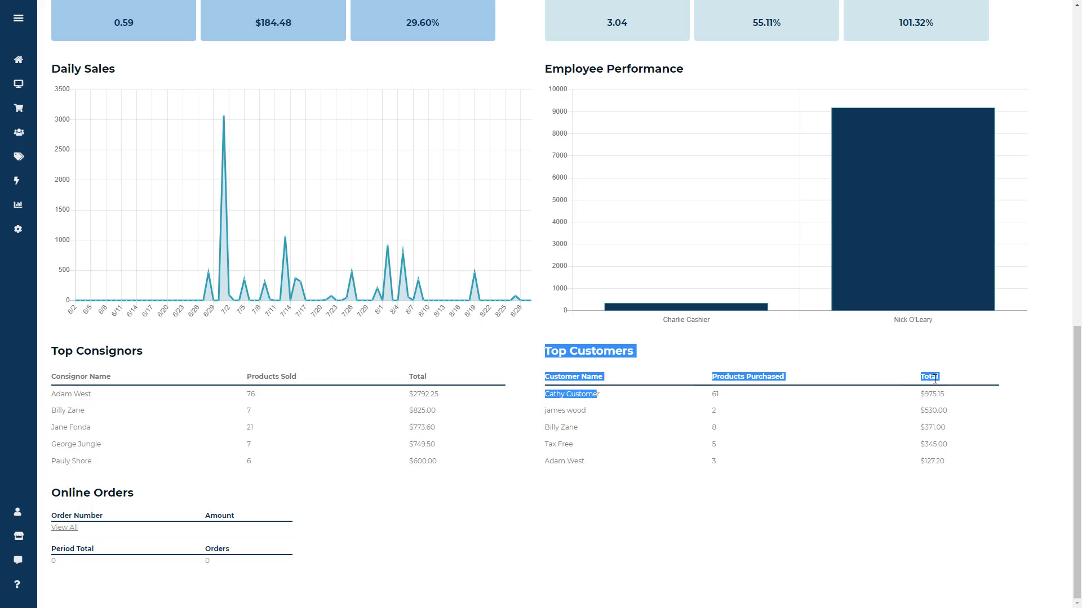
click(932, 394)
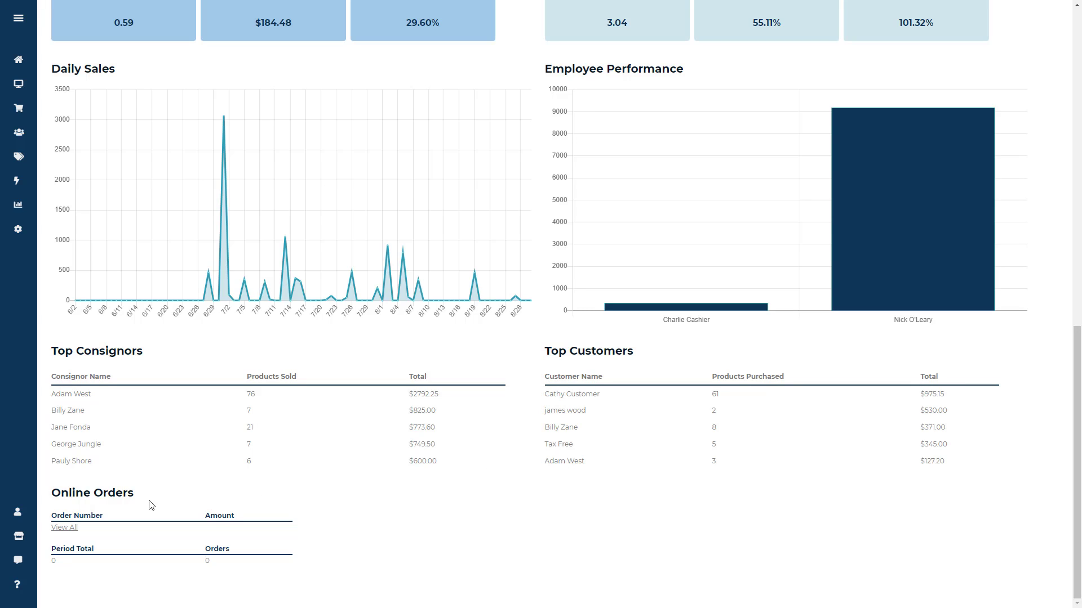
double_click(91, 493)
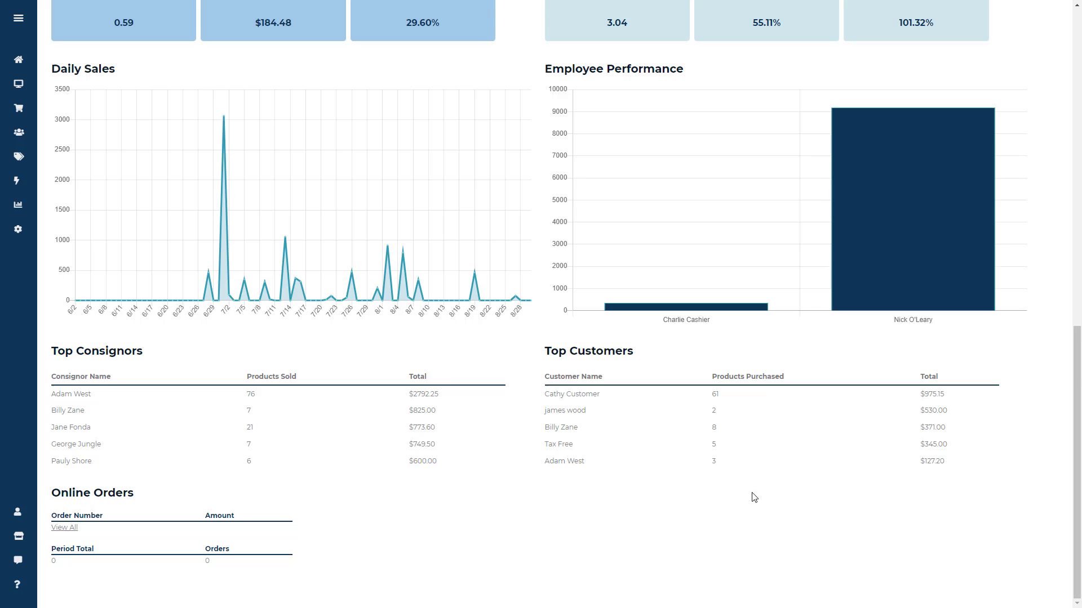
Move Online Orders to the top of the layout, save the configuration and return to the dashboard
scroll(up, 3)
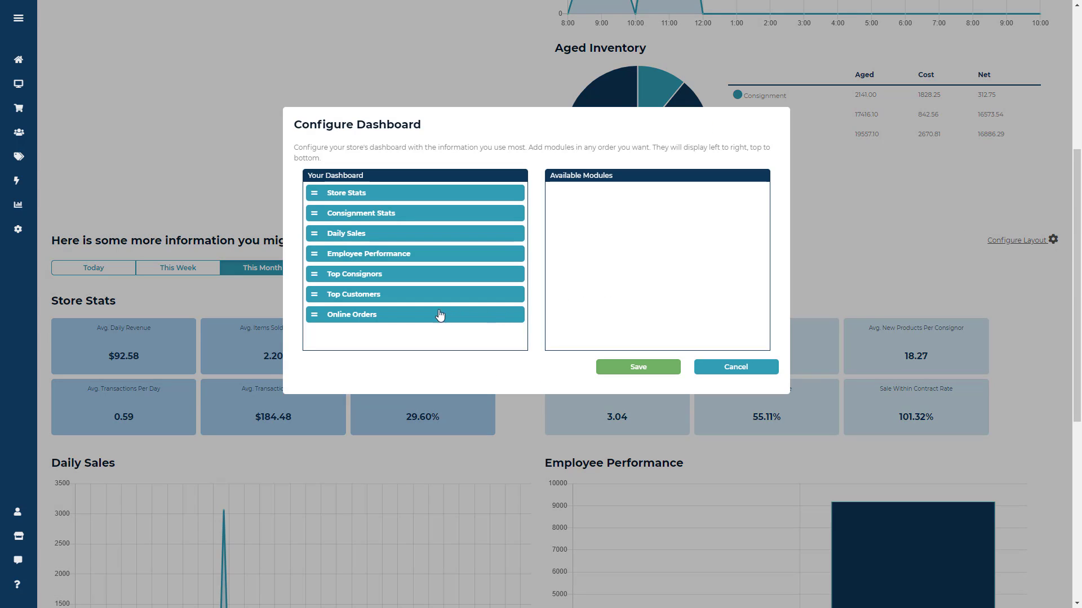
mouse_move(378, 315)
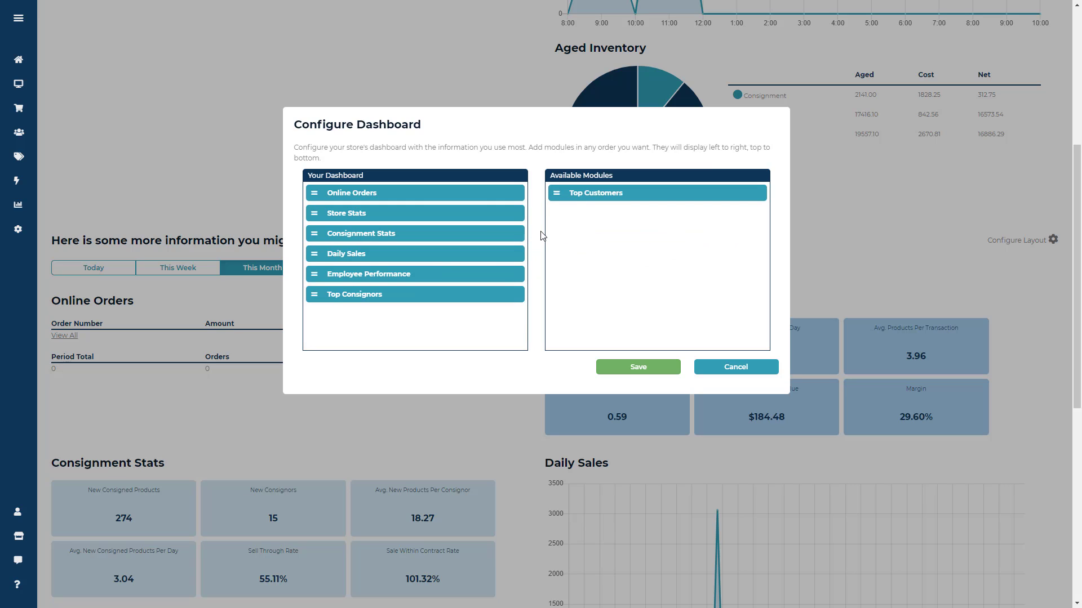
mouse_move(353, 301)
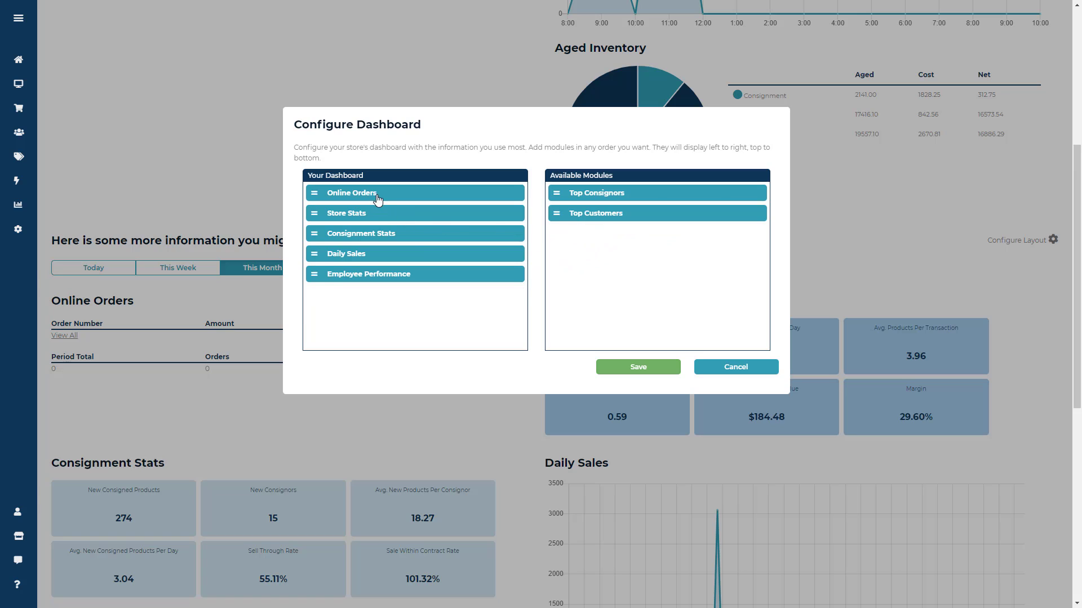
drag(354, 192, 354, 213)
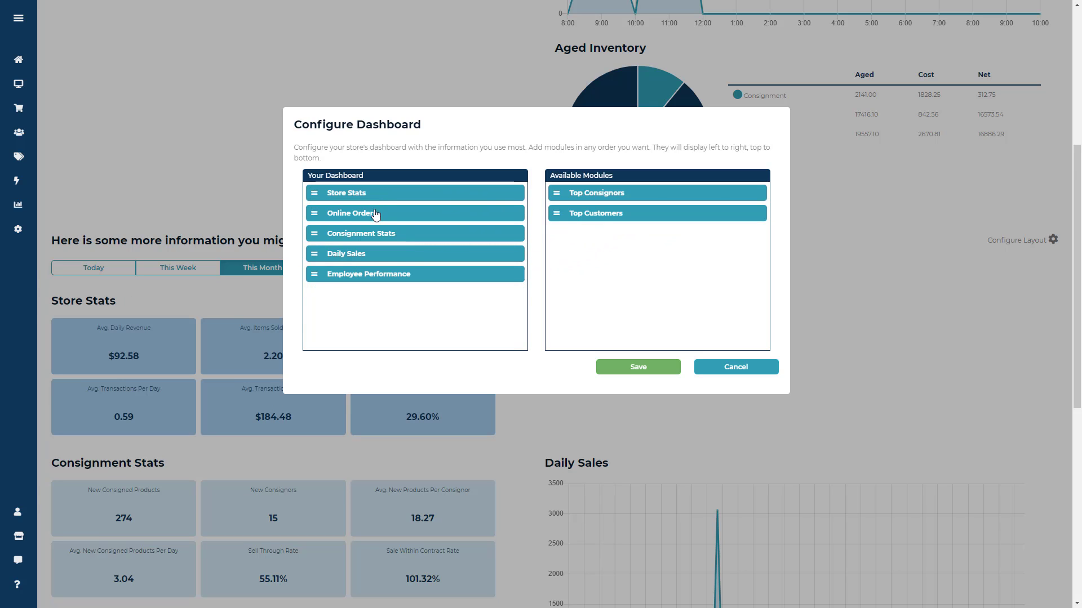
click(636, 366)
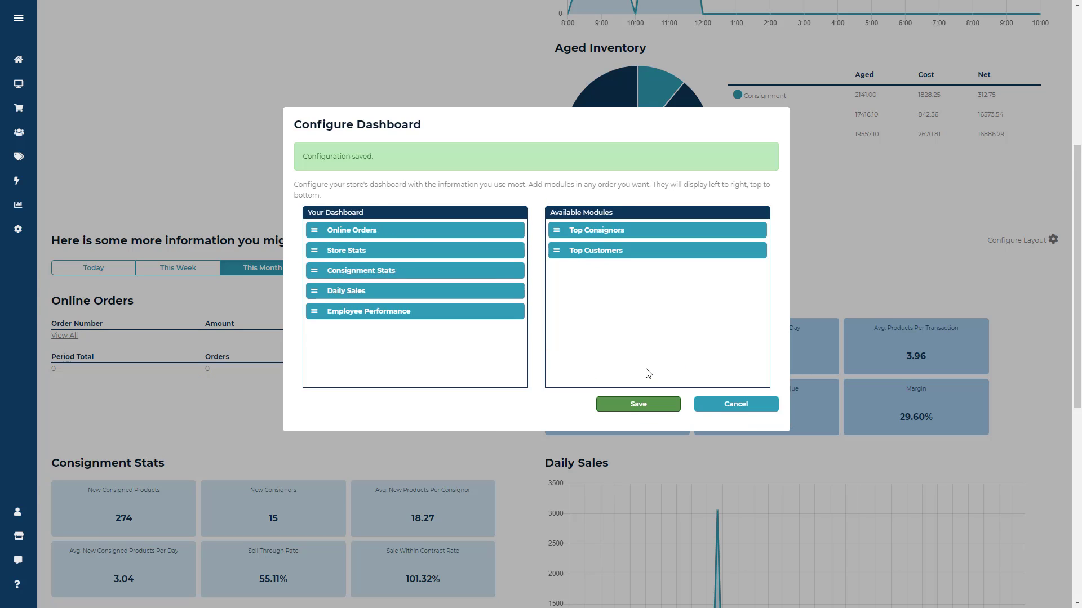
click(637, 403)
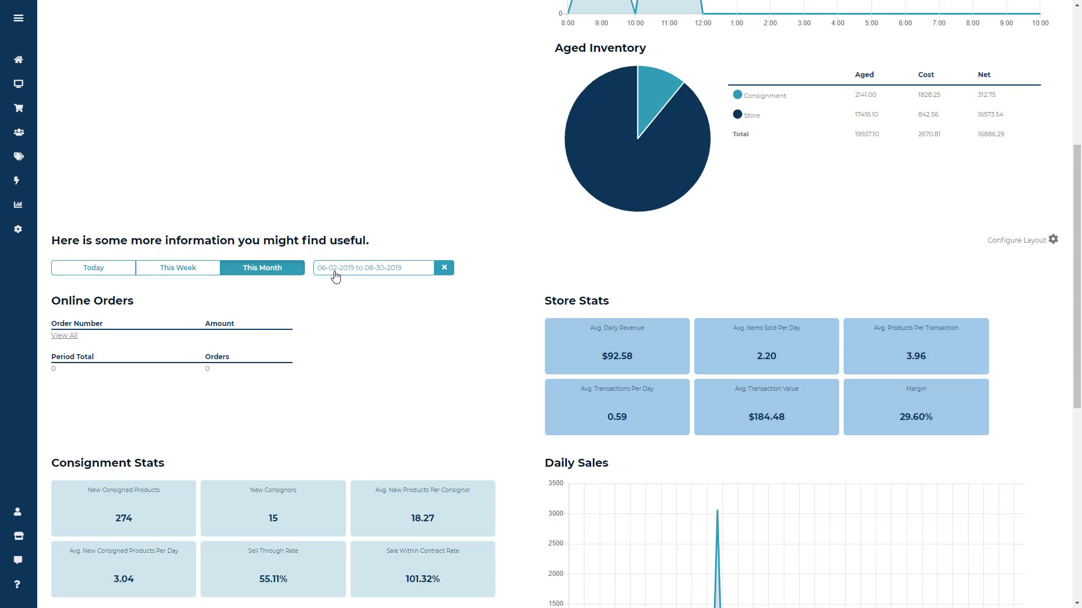